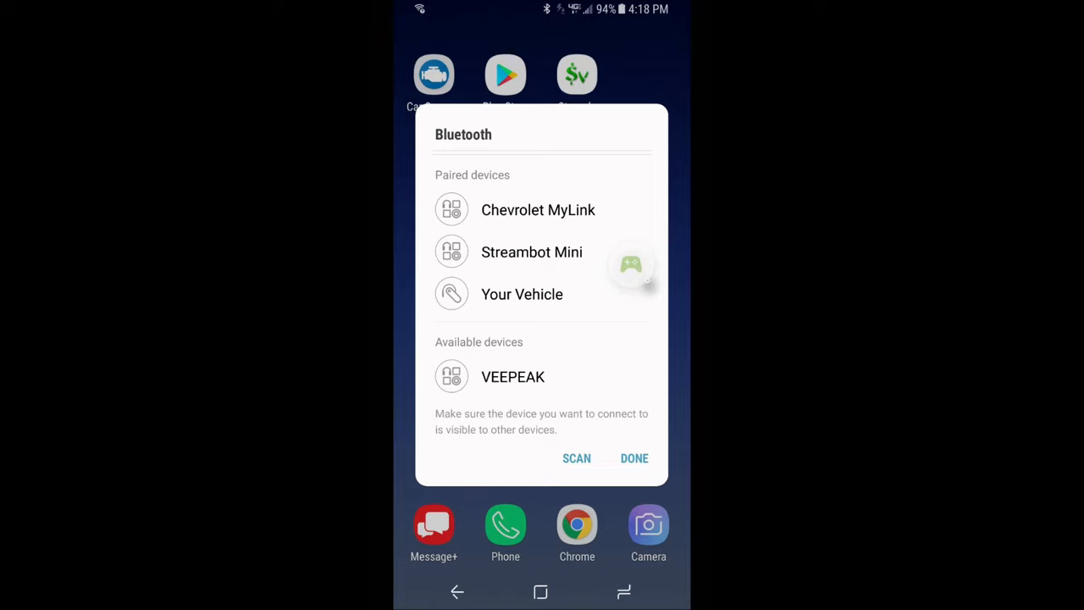
Pair the VEEPEAK scanner over Bluetooth by entering and confirming its PIN.
{"action": "left_click", "coordinate": [512, 377]}
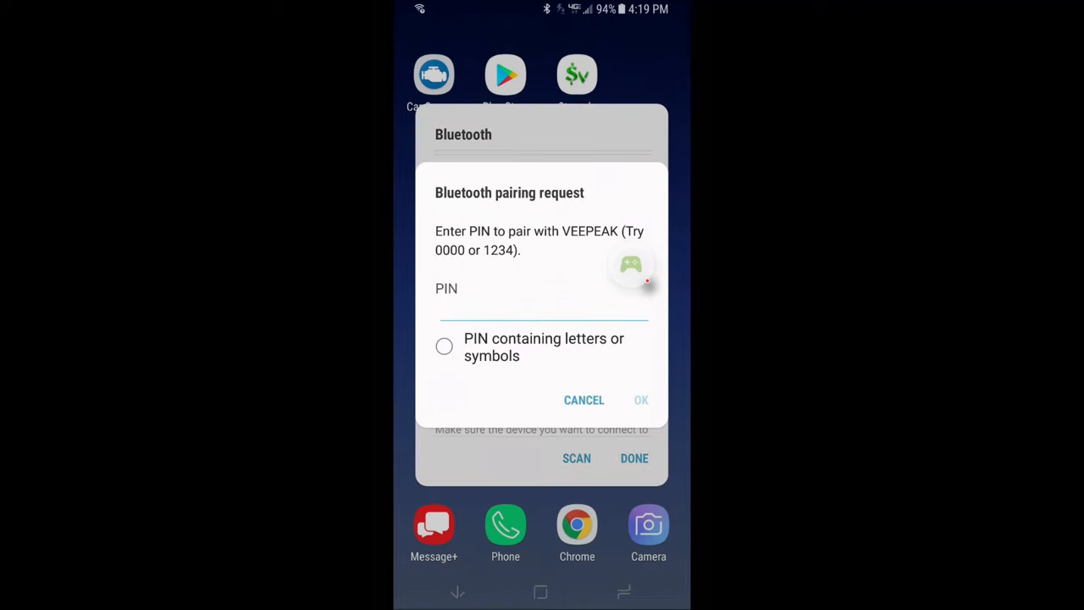
{"action": "left_click", "coordinate": [542, 305]}
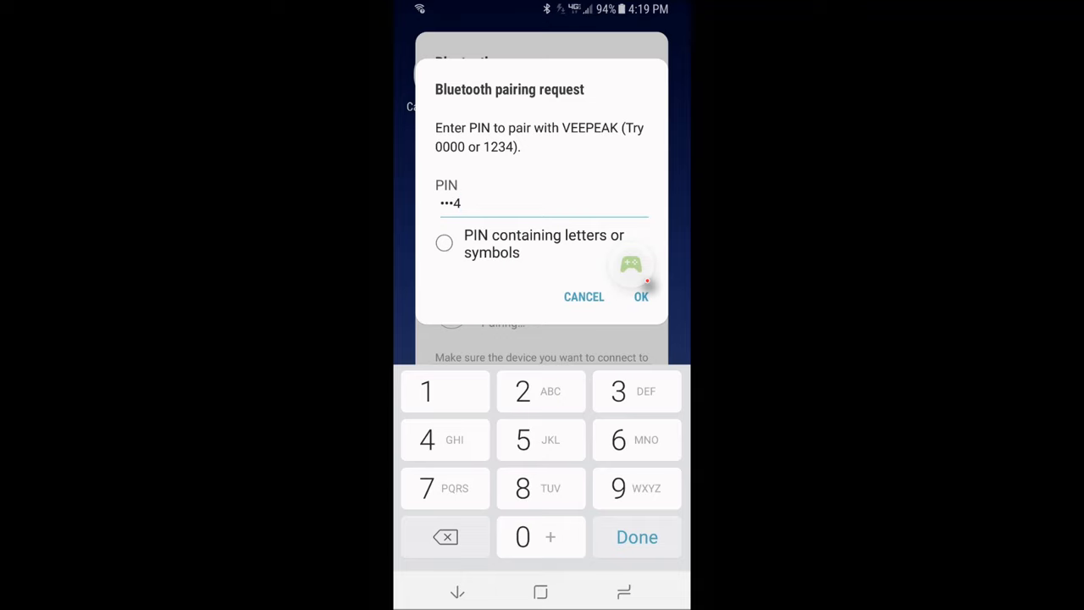
{"action": "left_click", "coordinate": [641, 296]}
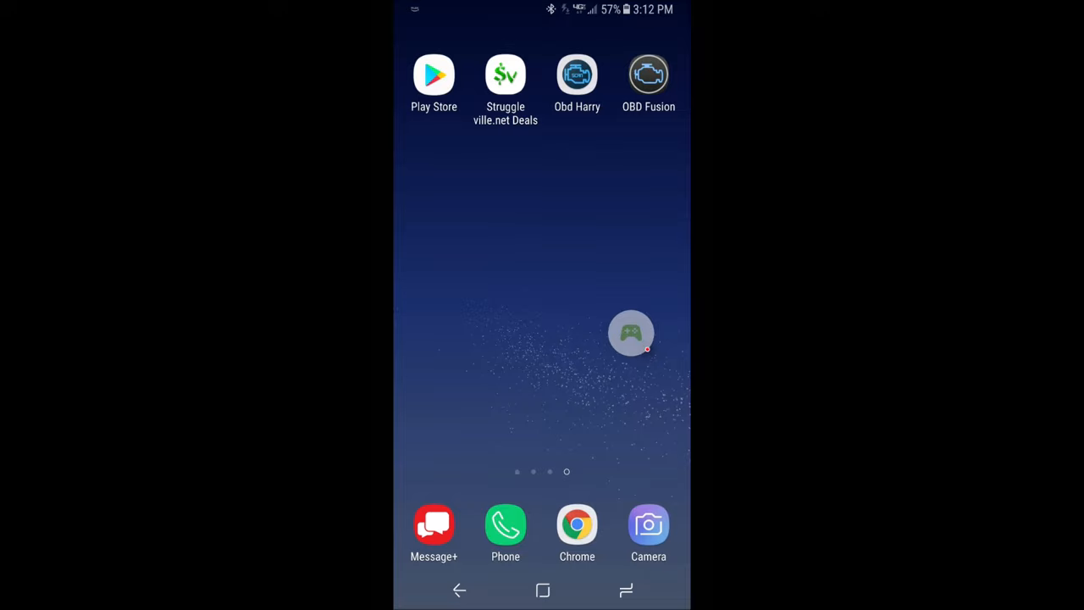
Launch Obd Harry Pro, view its App settings, and return to the main screen.
{"action": "left_click", "coordinate": [577, 74]}
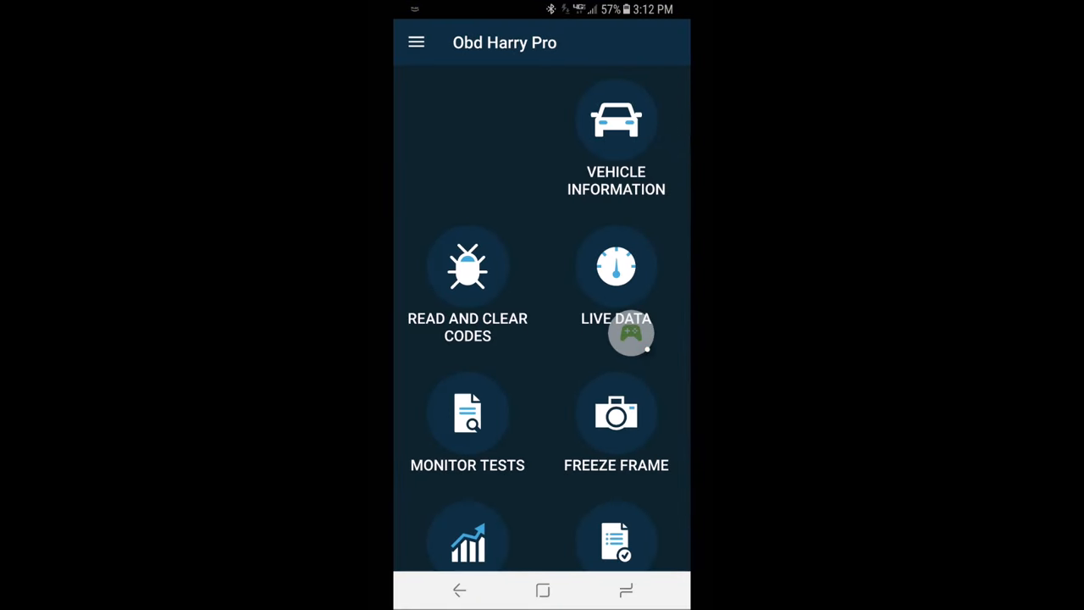
{"action": "left_click", "coordinate": [416, 42]}
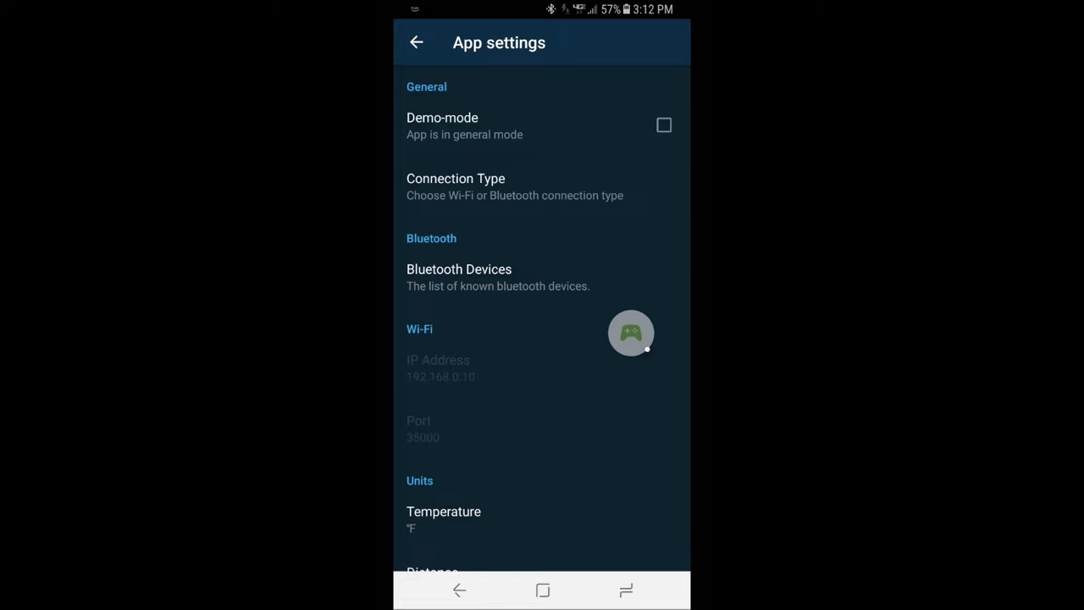
{"action": "left_click", "coordinate": [416, 42]}
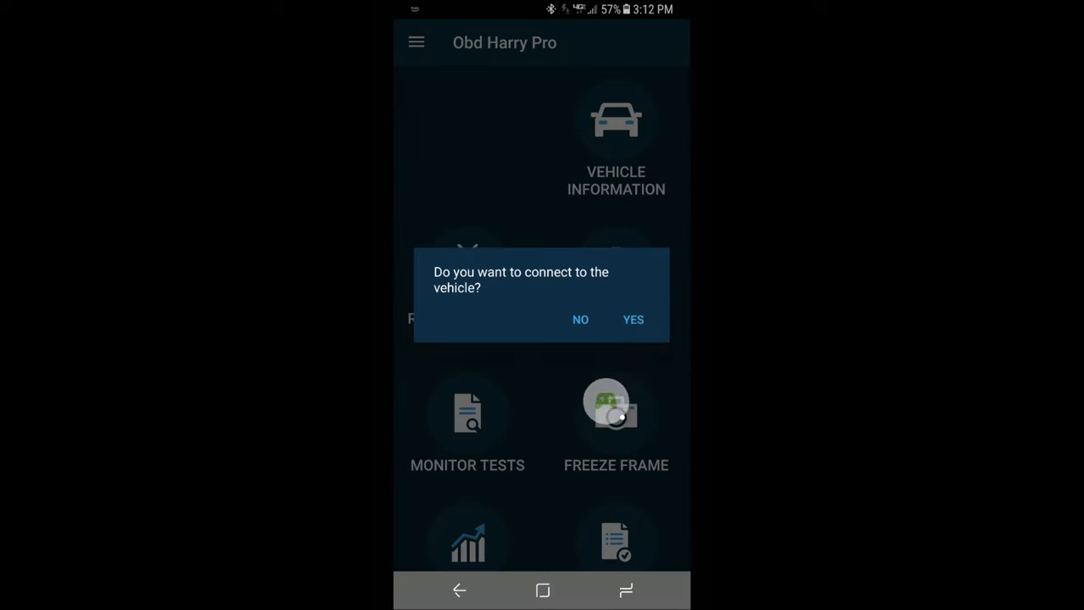
Connect to the vehicle and read codes, confirming no trouble codes and engine light off.
{"action": "left_click", "coordinate": [633, 320]}
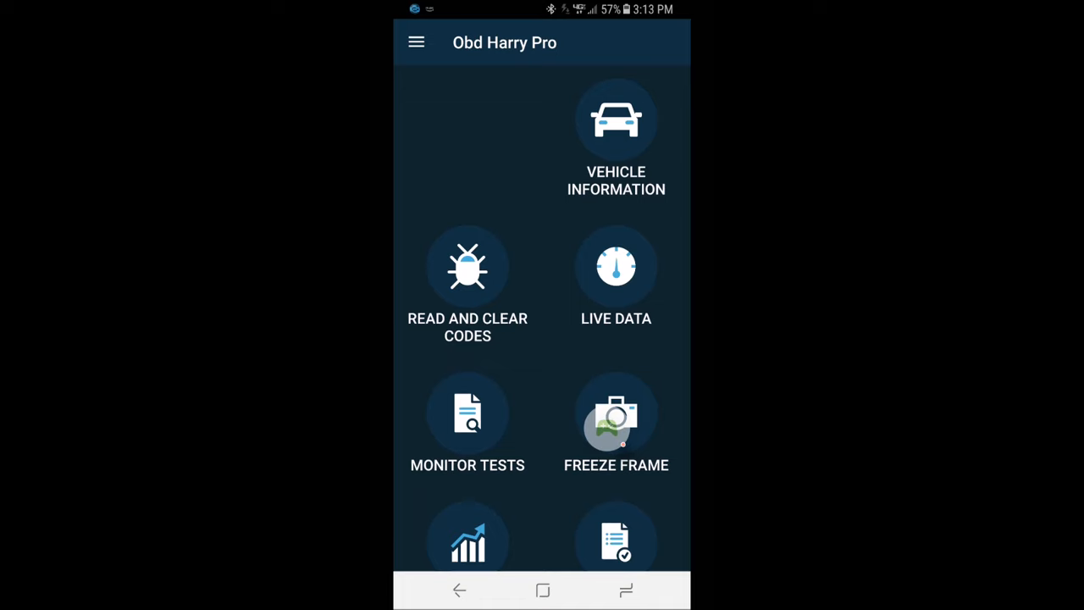
{"action": "left_click", "coordinate": [467, 267]}
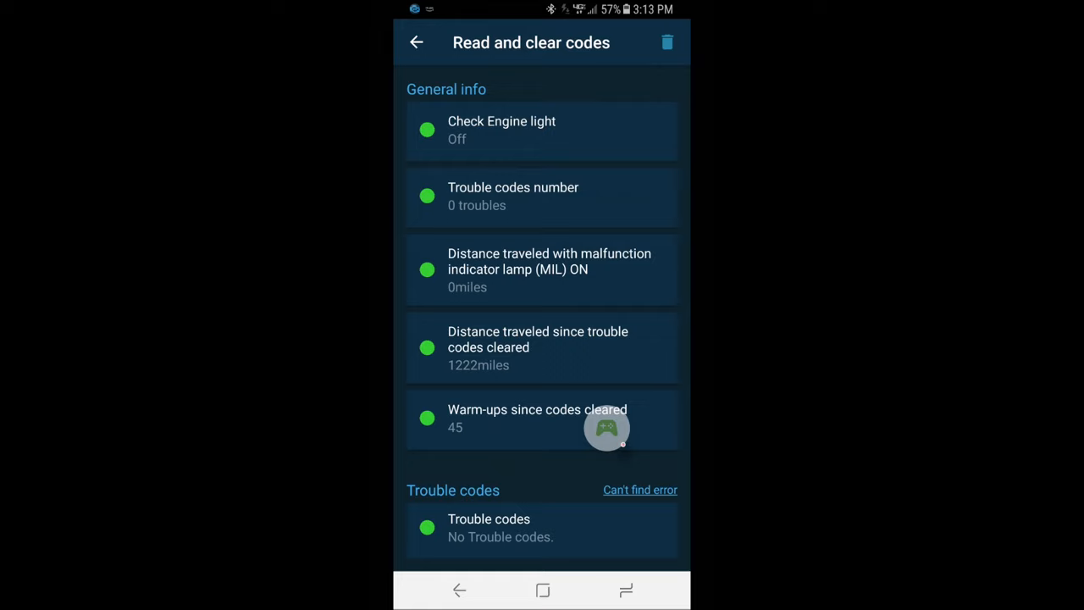
{"action": "scroll", "scroll_direction": "down", "scroll_amount": 3}
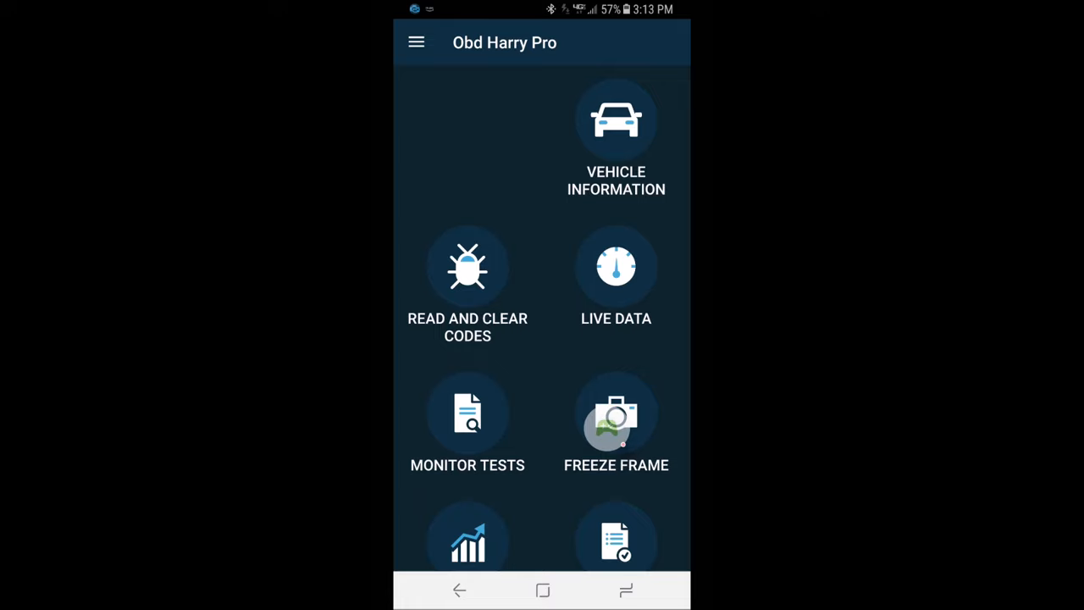
View live sensor data, then browse the emissions monitor tests list.
{"action": "left_click", "coordinate": [616, 268]}
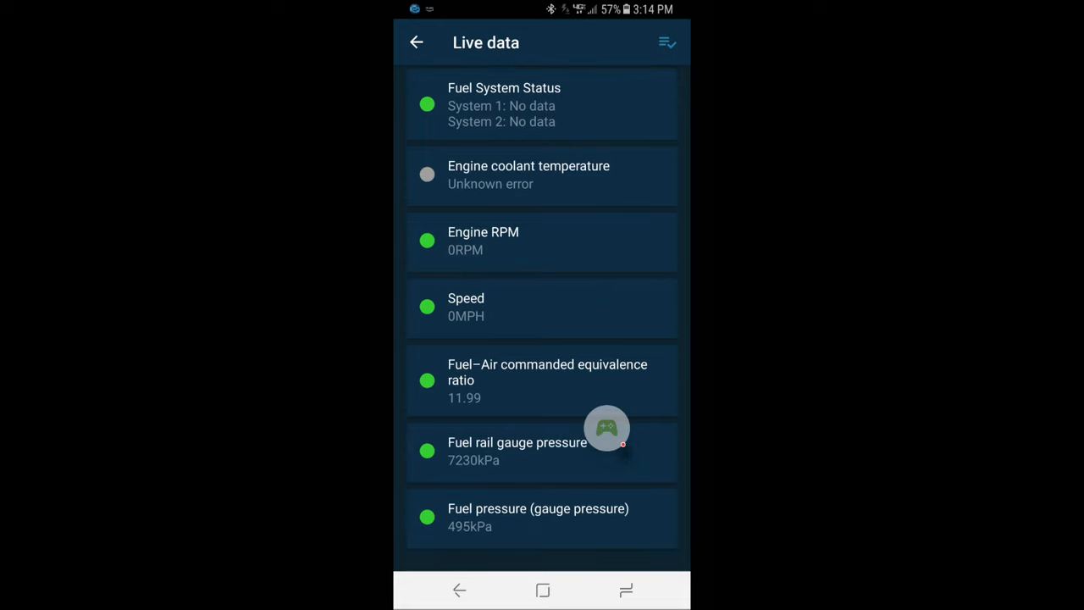
{"action": "left_click", "coordinate": [416, 43]}
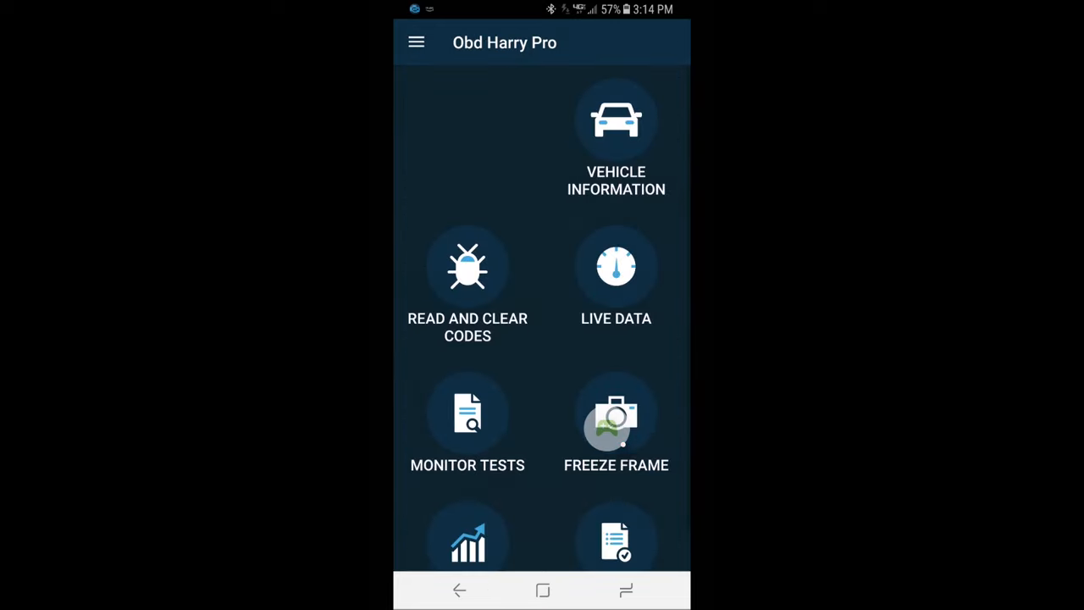
{"action": "left_click", "coordinate": [468, 415]}
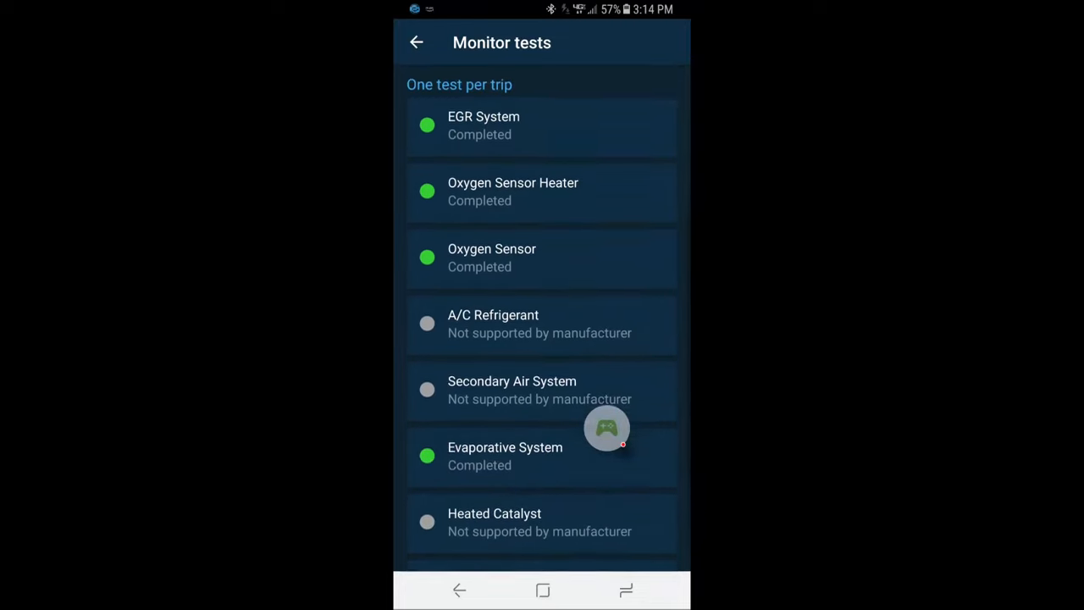
{"action": "scroll", "scroll_direction": "down", "scroll_amount": 3}
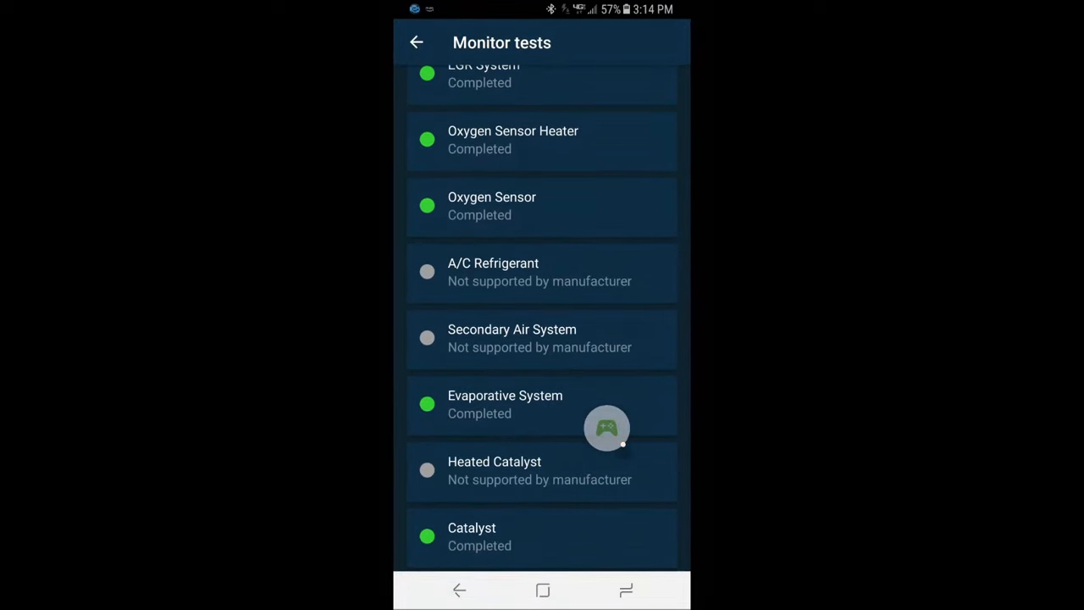
Chart Engine RPM and intake air temperature live, pause it, and return to the menu.
{"action": "left_click", "coordinate": [416, 42]}
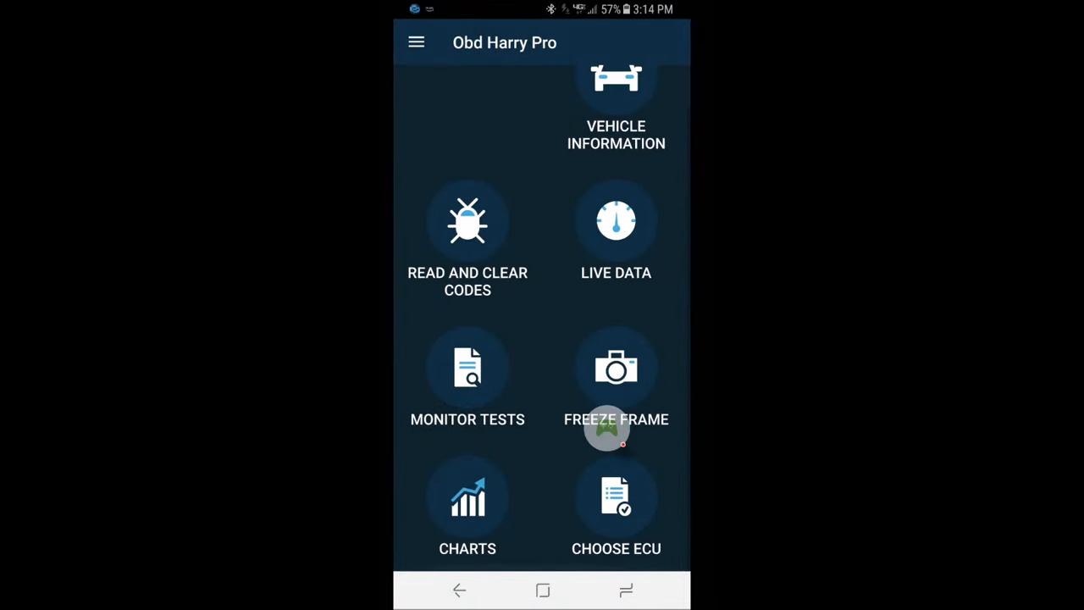
{"action": "left_click", "coordinate": [468, 497]}
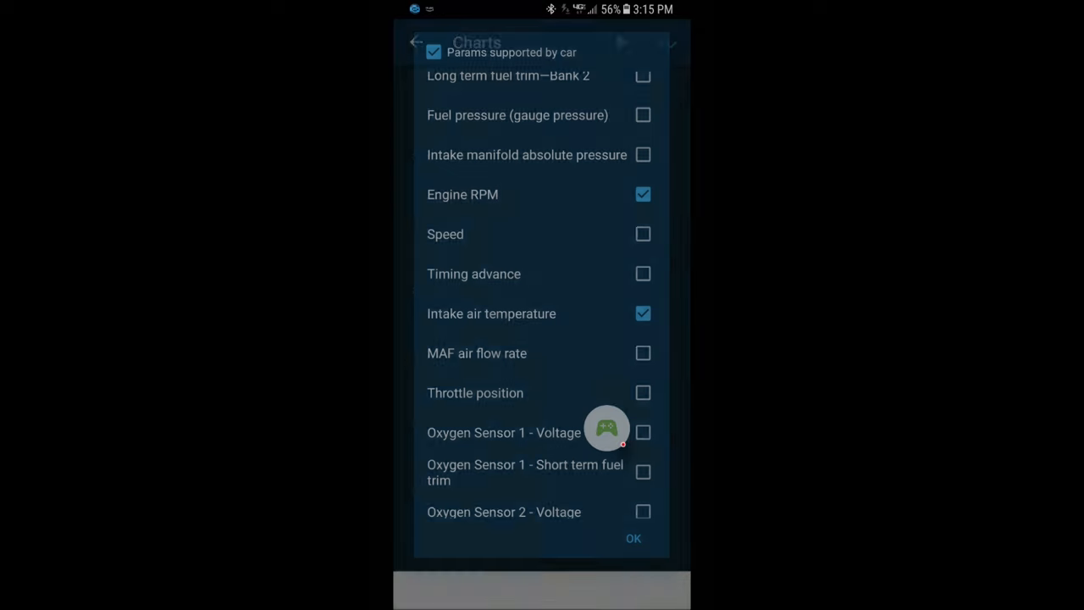
{"action": "left_click", "coordinate": [634, 538]}
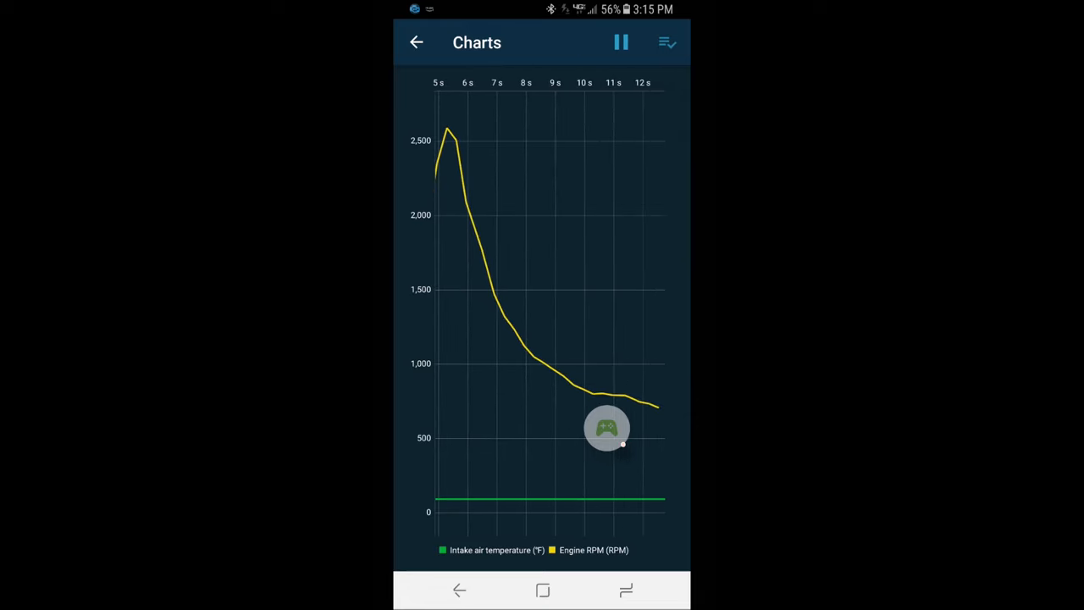
{"action": "left_click", "coordinate": [621, 42]}
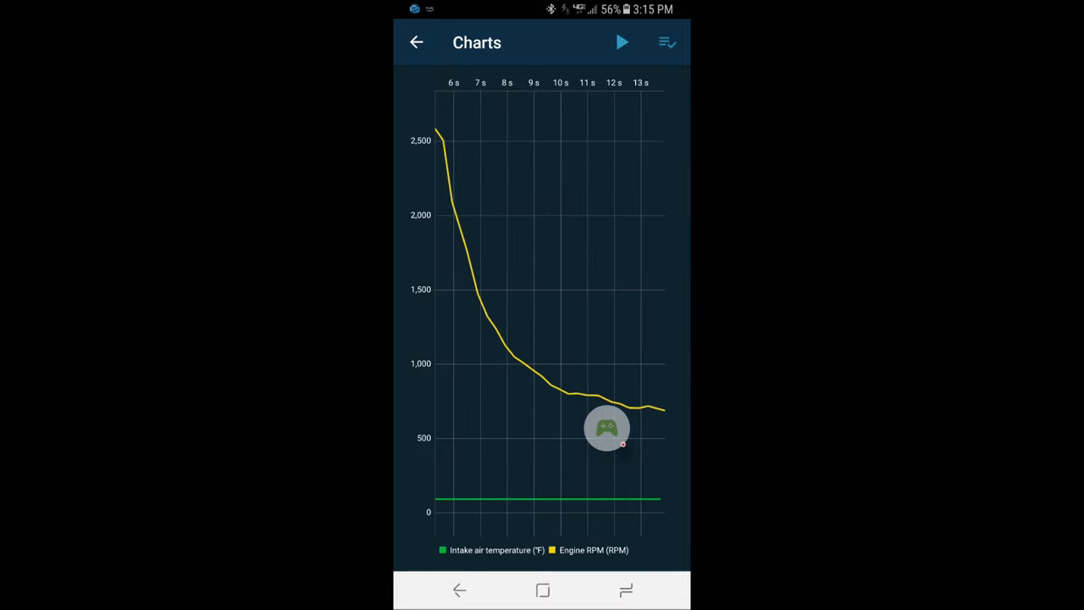
{"action": "left_click", "coordinate": [416, 42]}
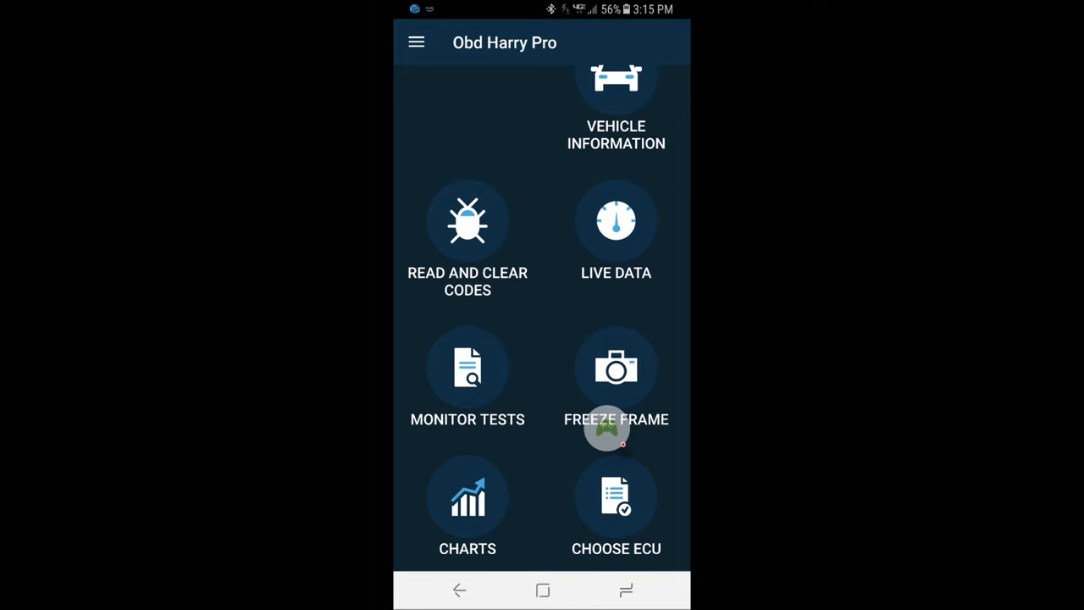
Connect OBD Fusion to the vehicle and check Diagnostics, finding no trouble codes.
{"action": "left_click", "coordinate": [542, 590]}
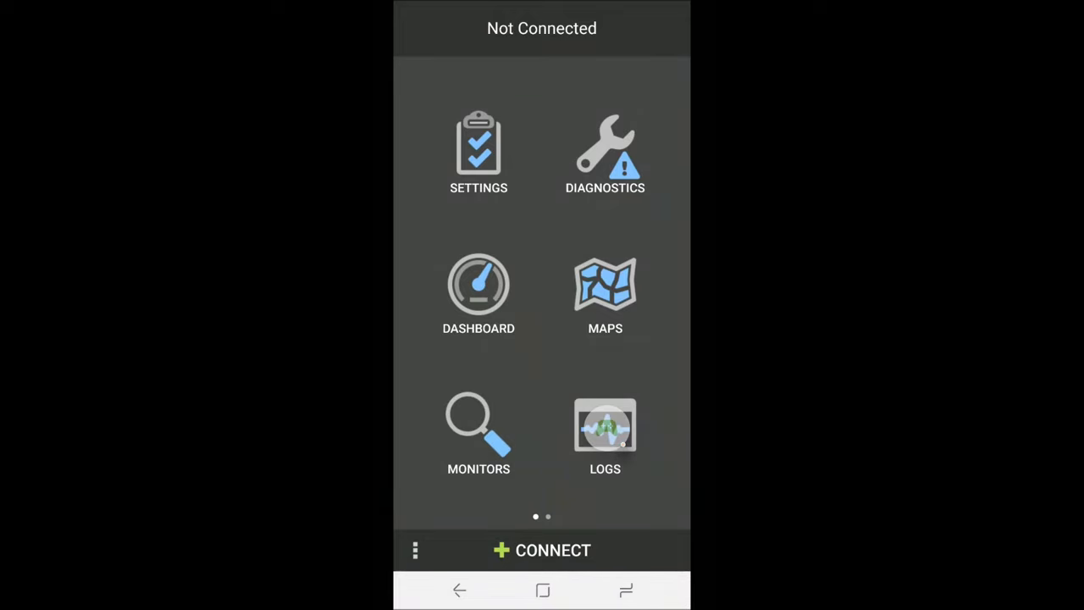
{"action": "left_click", "coordinate": [542, 550]}
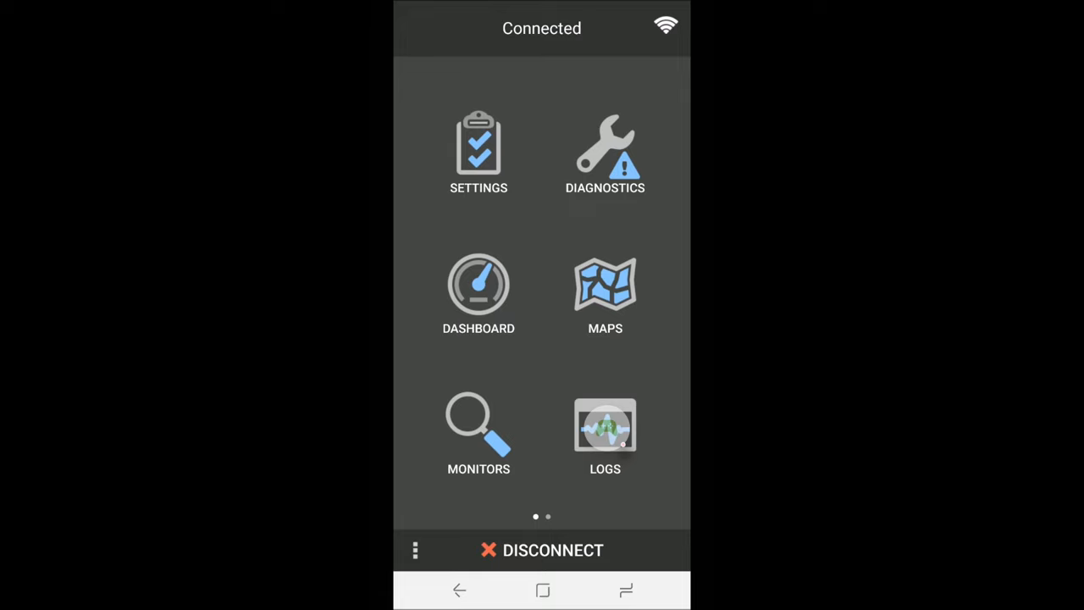
{"action": "left_click", "coordinate": [478, 153]}
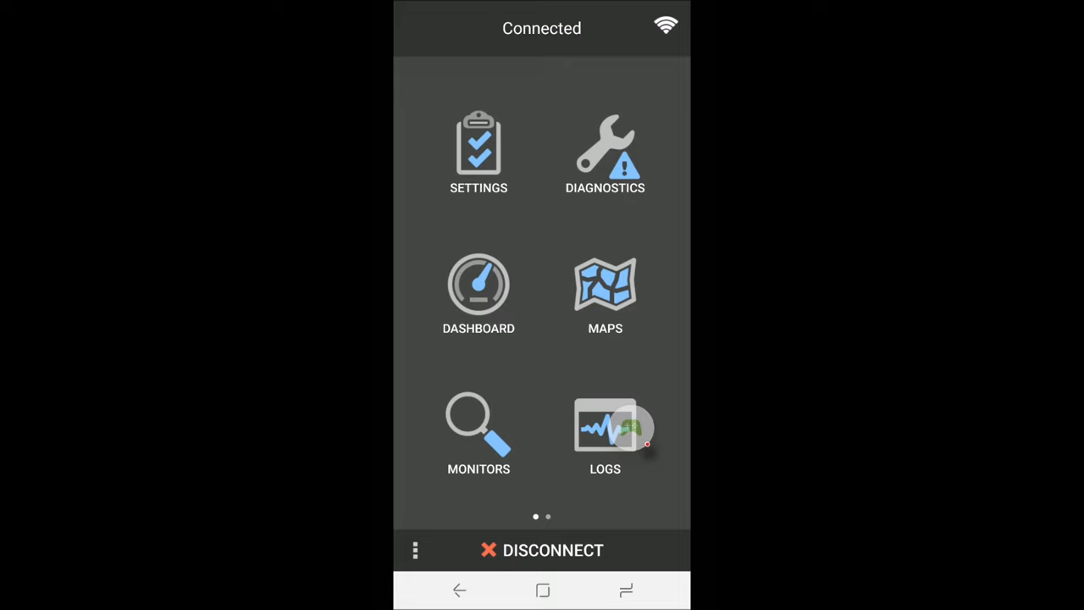
{"action": "left_click", "coordinate": [605, 152]}
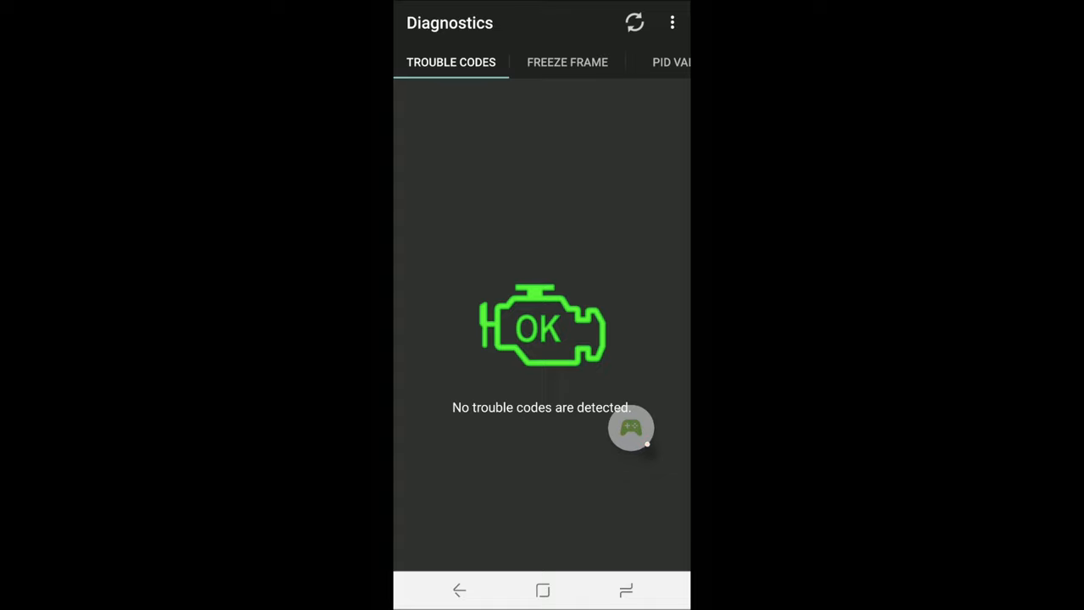
{"action": "left_click", "coordinate": [459, 590]}
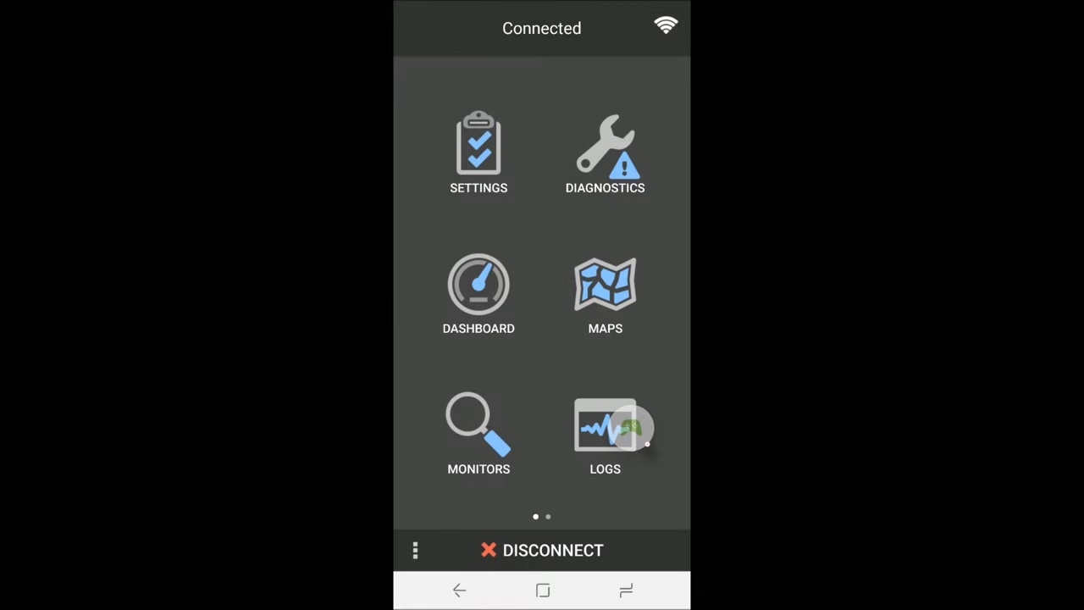
Open the gauge dashboard and start adding a new gauge display.
{"action": "left_click", "coordinate": [479, 288]}
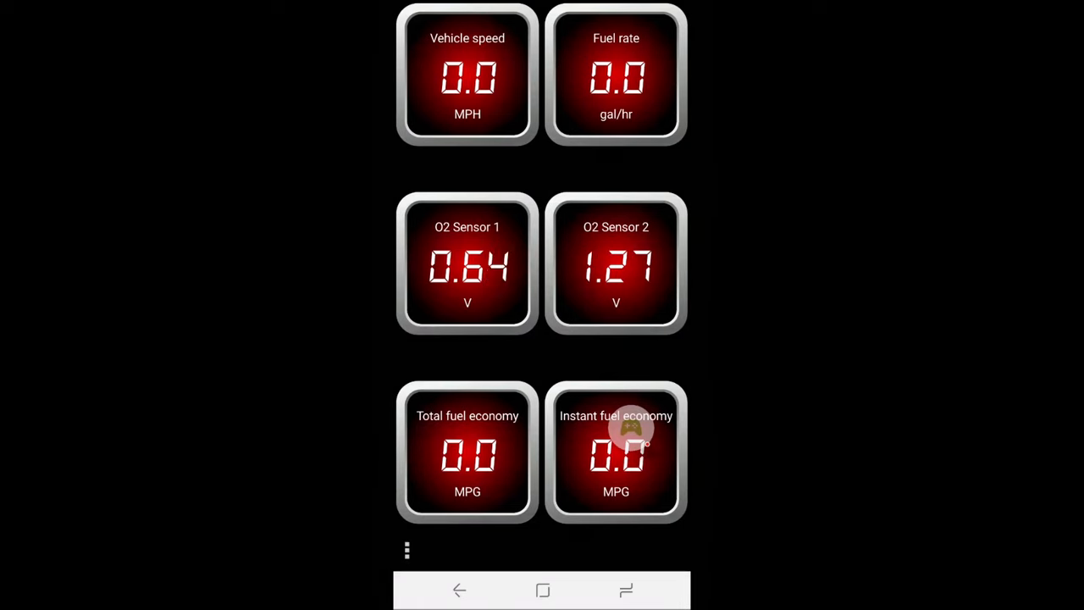
{"action": "scroll", "scroll_direction": "left", "scroll_amount": 3}
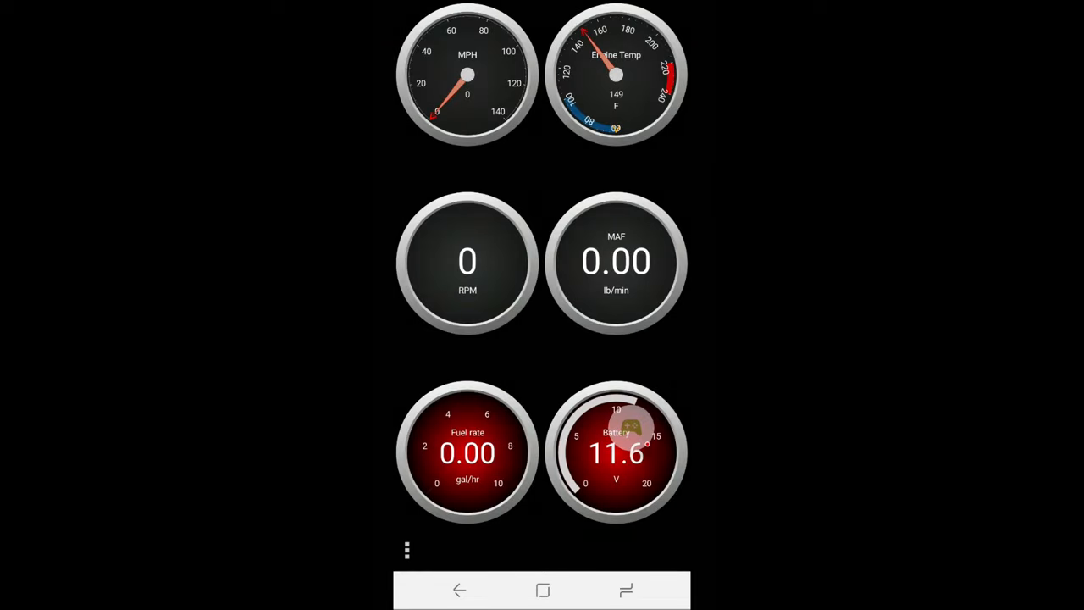
{"action": "left_click", "coordinate": [407, 551]}
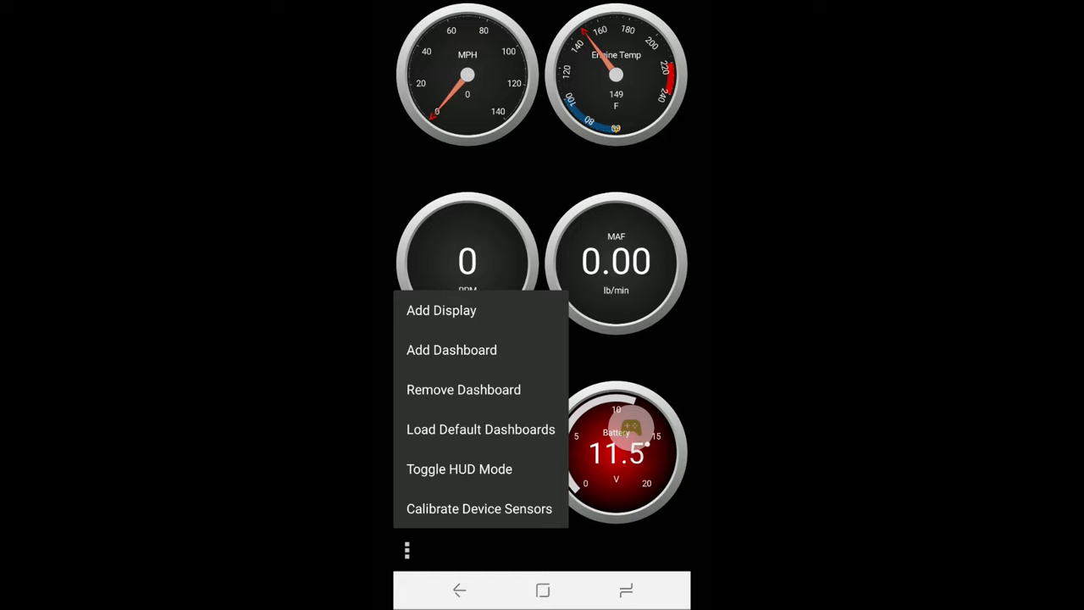
{"action": "left_click", "coordinate": [441, 310]}
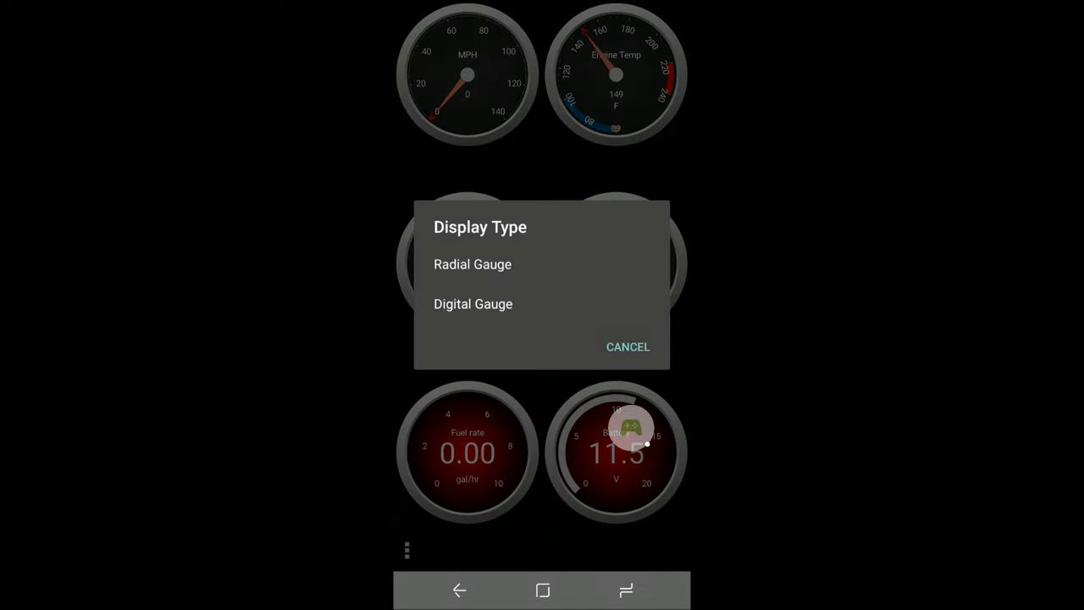
Set the gauge's data item to Engine Power from Calculated PIDs.
{"action": "left_click", "coordinate": [472, 263]}
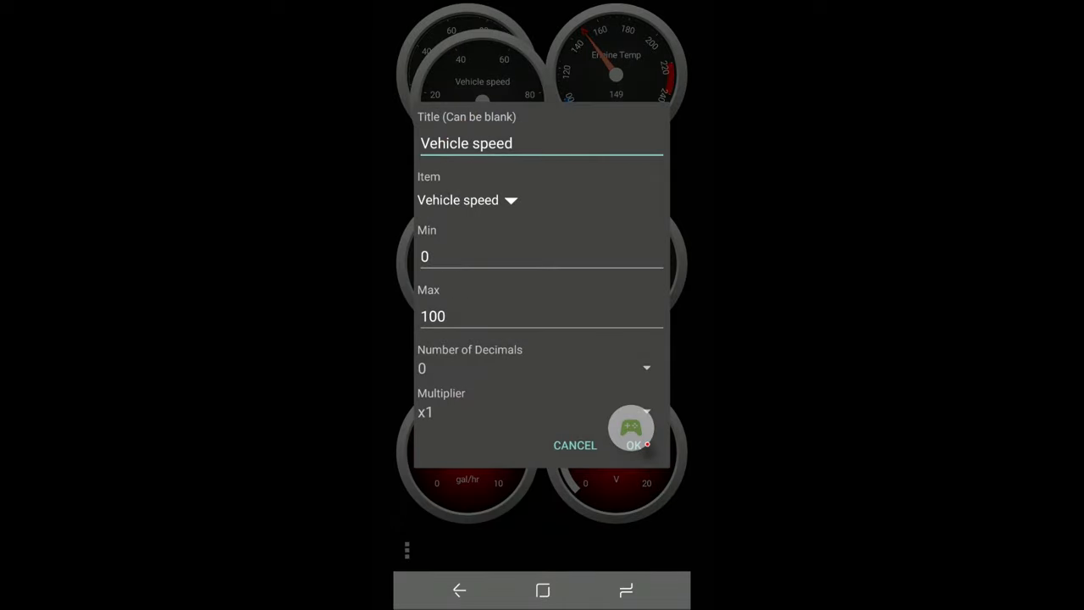
{"action": "left_click", "coordinate": [632, 444]}
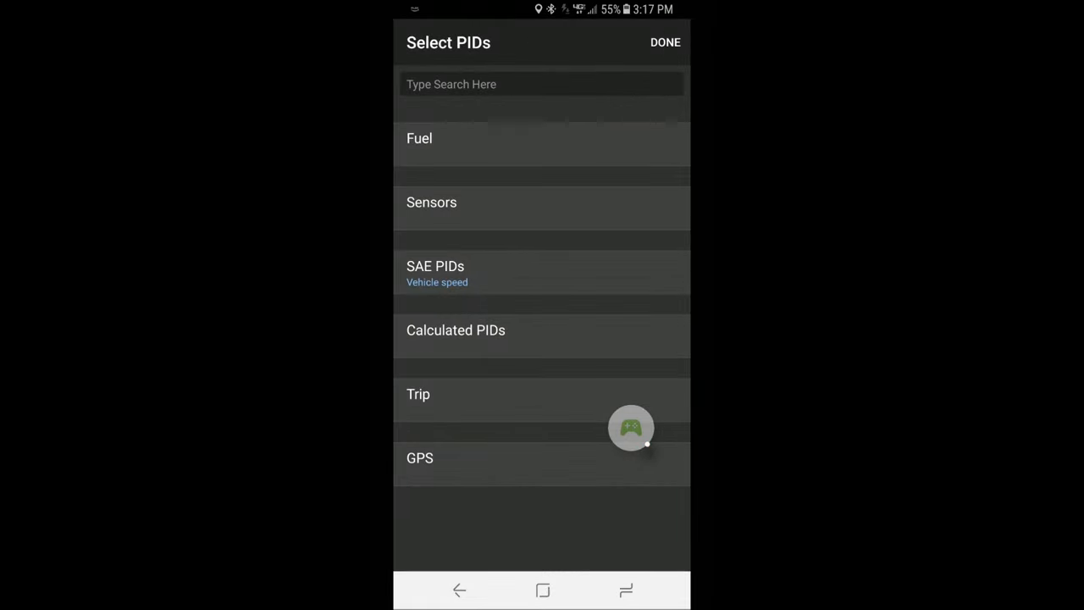
{"action": "left_click", "coordinate": [419, 138]}
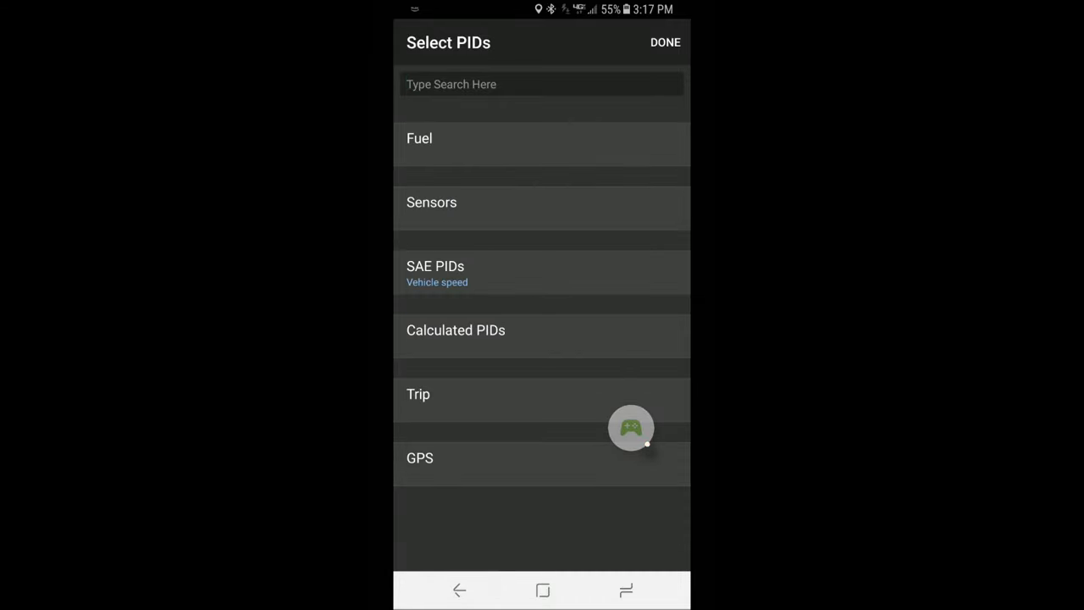
{"action": "left_click", "coordinate": [456, 329]}
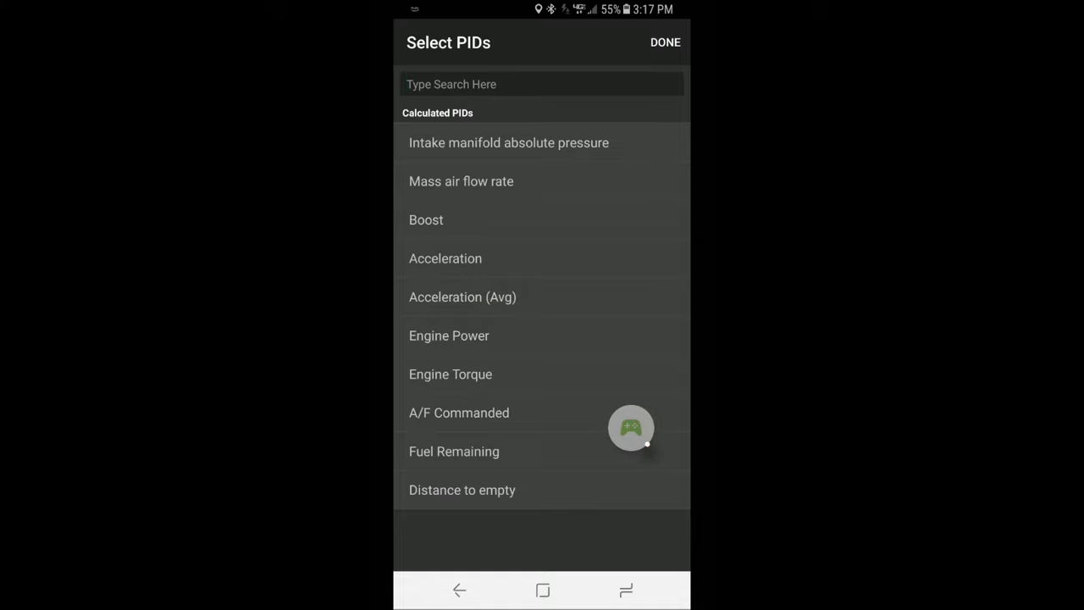
{"action": "left_click", "coordinate": [449, 335]}
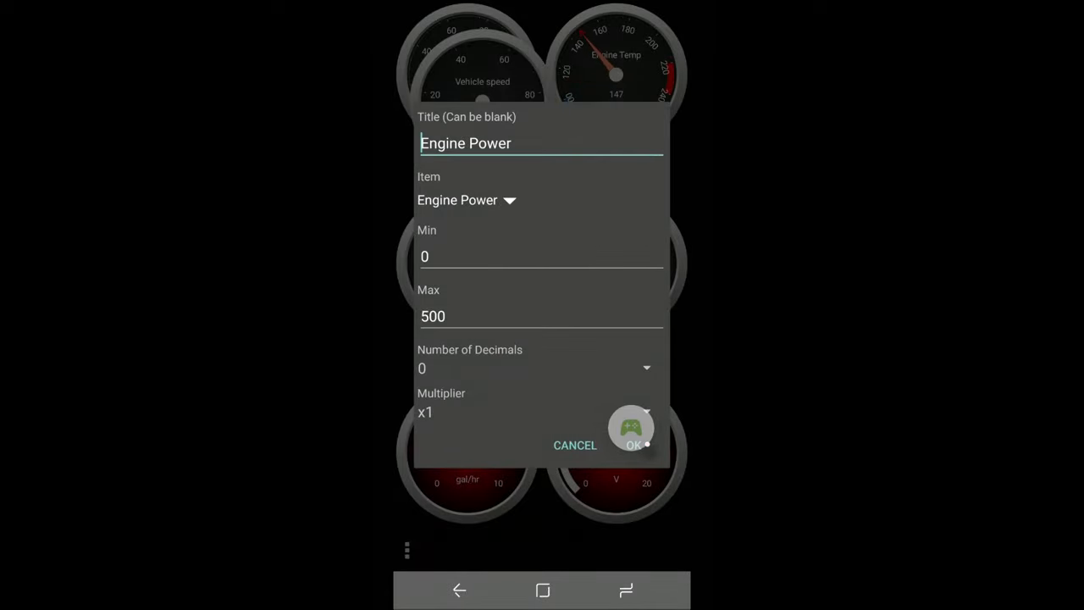
{"action": "left_click", "coordinate": [632, 444]}
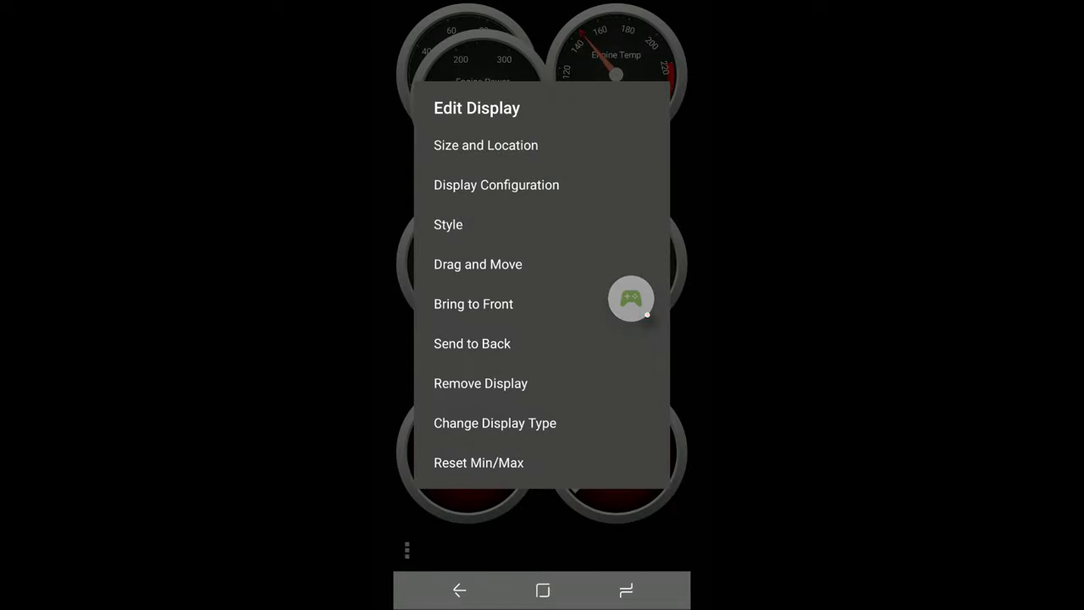
Pick an option from the gauge's Edit Display menu.
{"action": "left_click", "coordinate": [481, 383]}
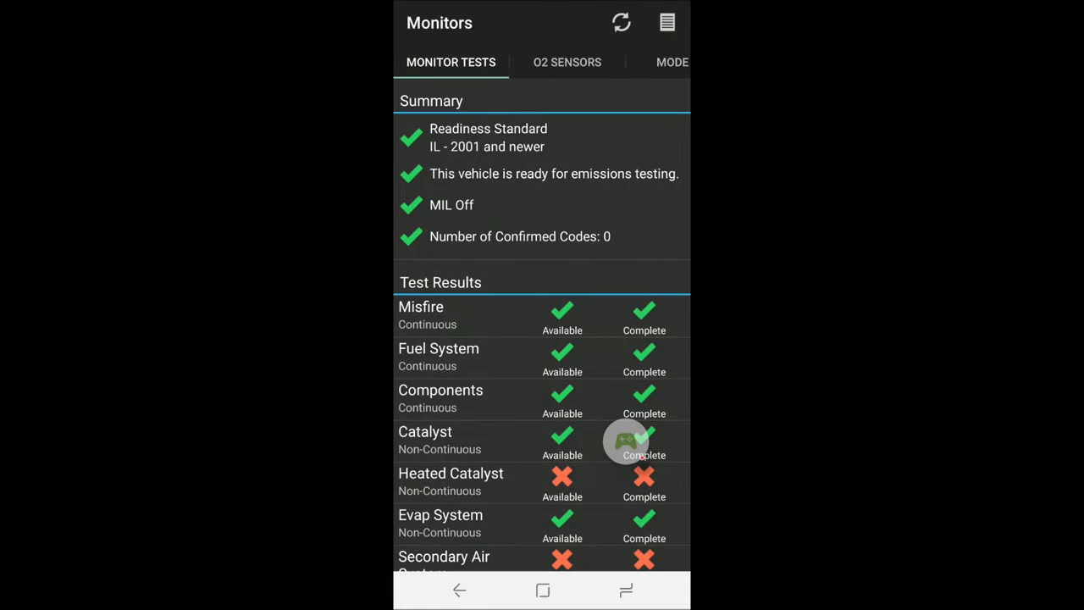
Scroll through the Monitors results and open the Performance timer page.
{"action": "scroll", "scroll_direction": "down", "scroll_amount": 3}
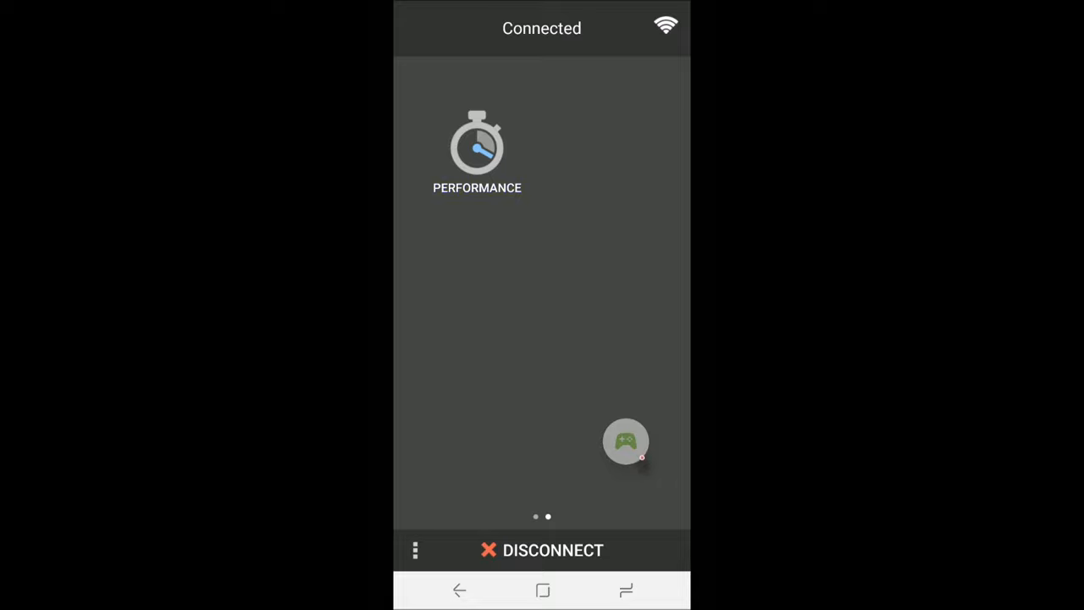
{"action": "left_click", "coordinate": [477, 148]}
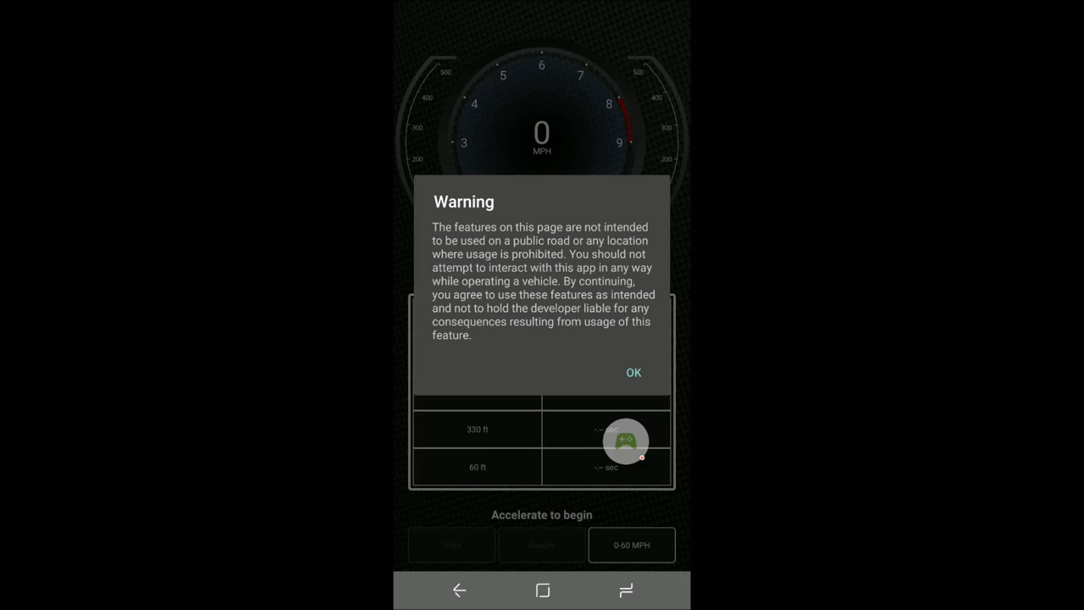
Dismiss the public-road safety warning to reach the 0 MPH performance timer.
{"action": "left_click", "coordinate": [633, 372]}
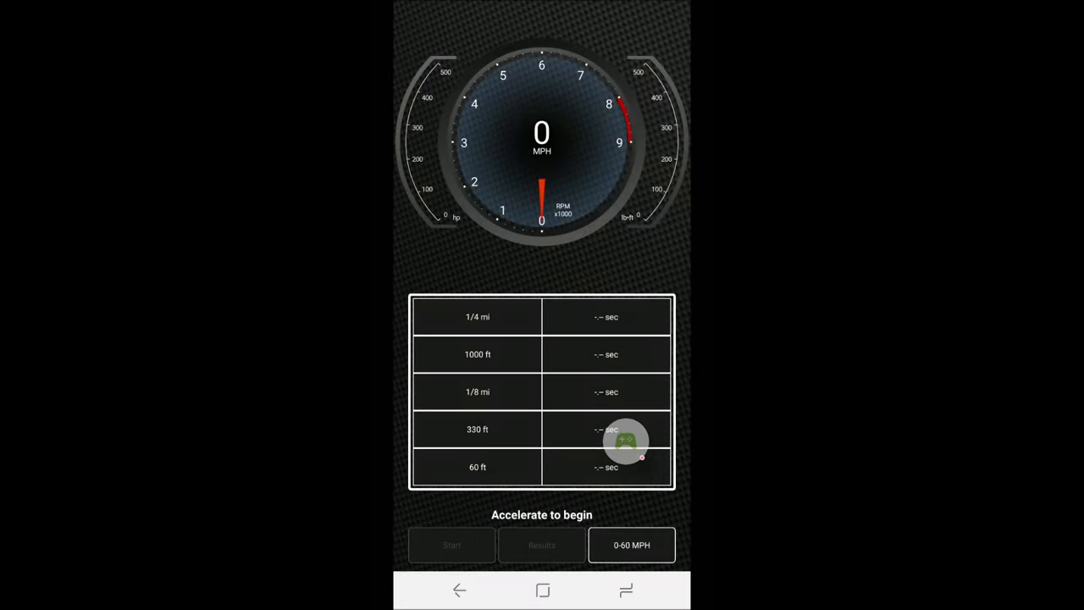
{"action": "mouse_move", "coordinate": [627, 445]}
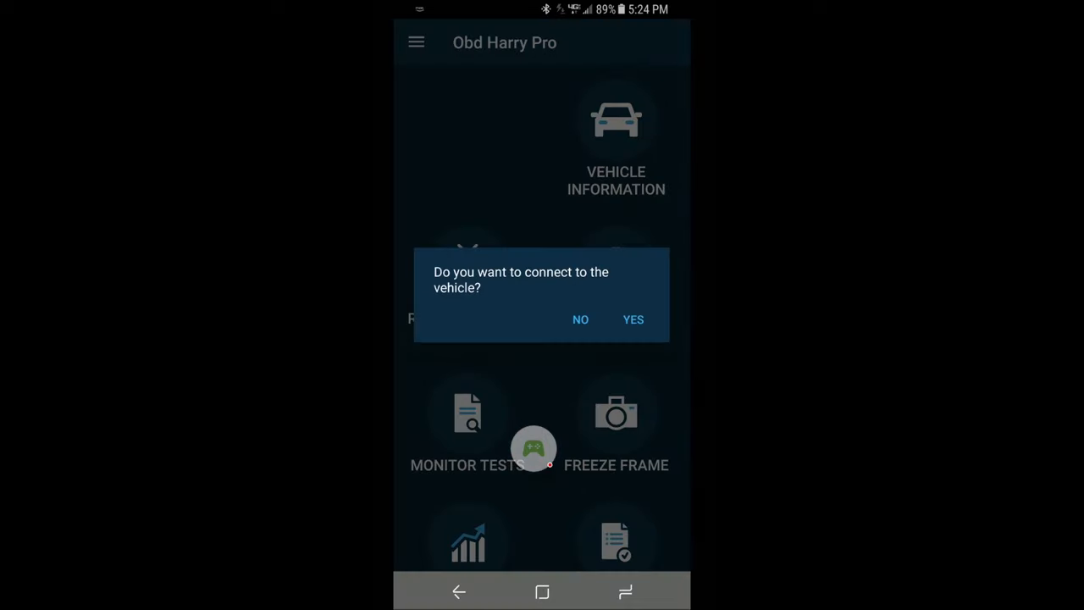
Connect OBD Harry Pro to the vehicle, view live data at 58 MPH, then return.
{"action": "left_click", "coordinate": [633, 320]}
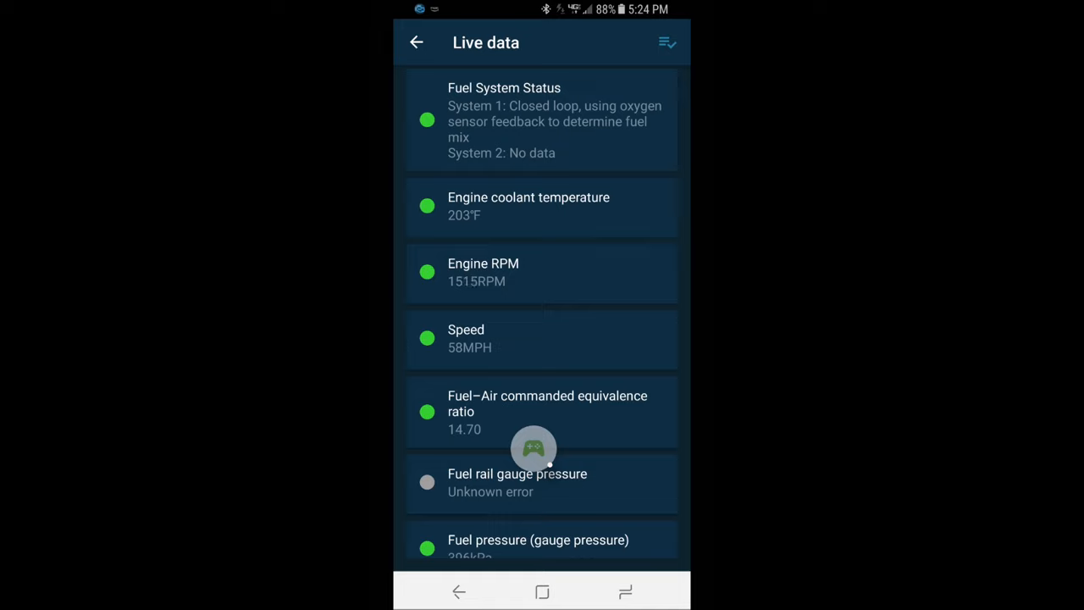
{"action": "left_click", "coordinate": [416, 43]}
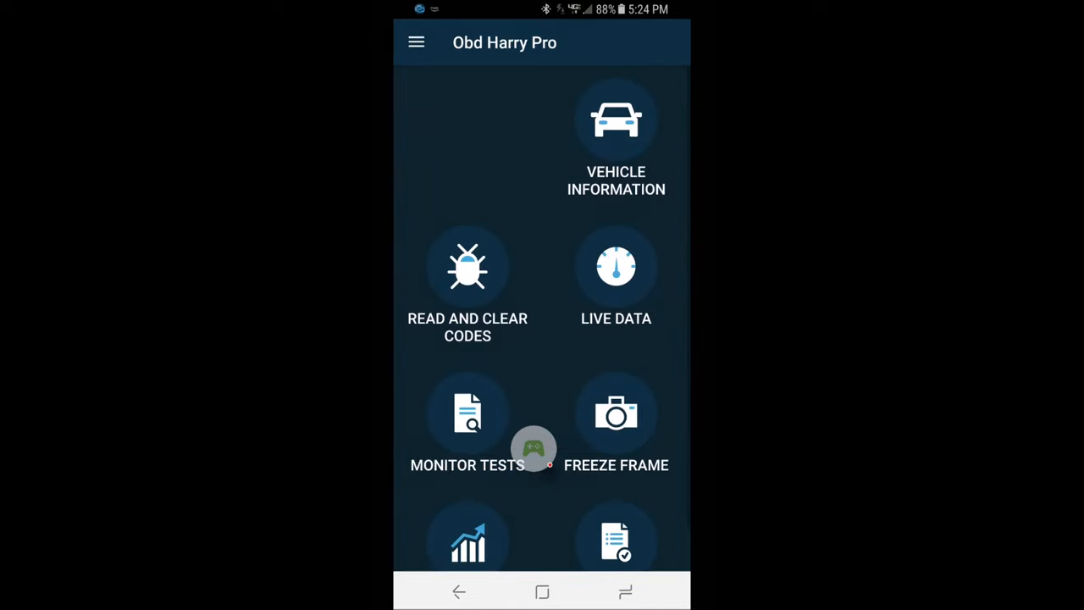
{"action": "left_click", "coordinate": [616, 268]}
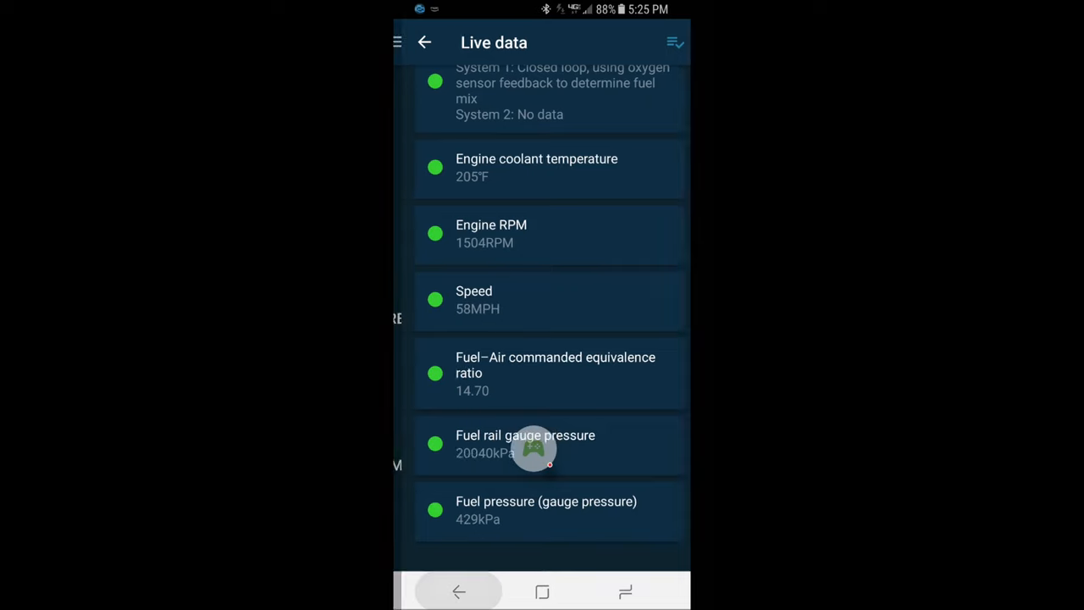
{"action": "left_click", "coordinate": [423, 42]}
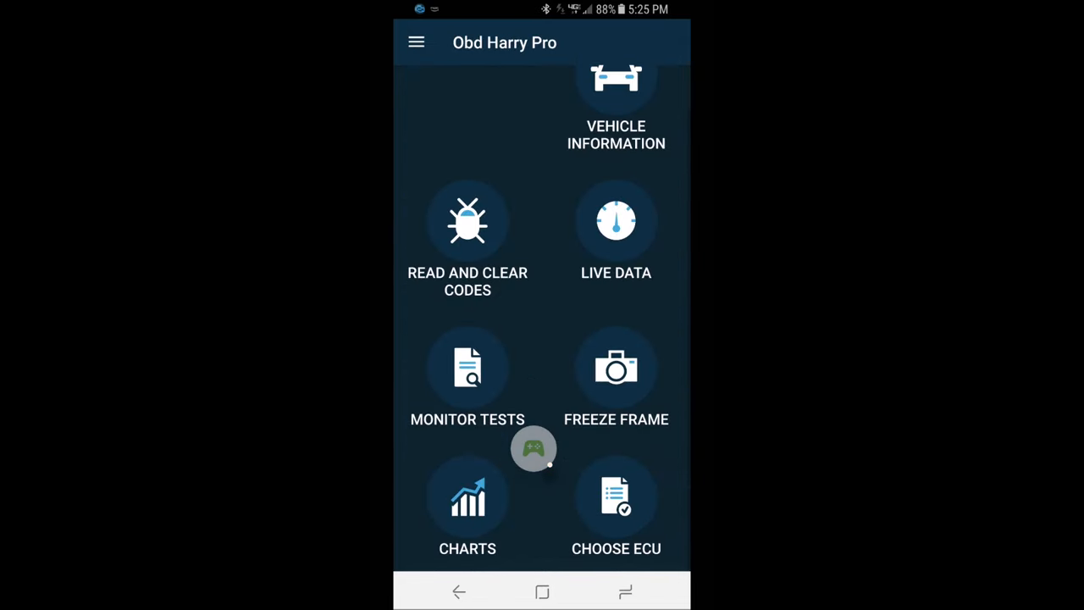
Chart Engine RPM and calculated engine load live, tracing a climb past 3,200 RPM.
{"action": "left_click", "coordinate": [467, 498]}
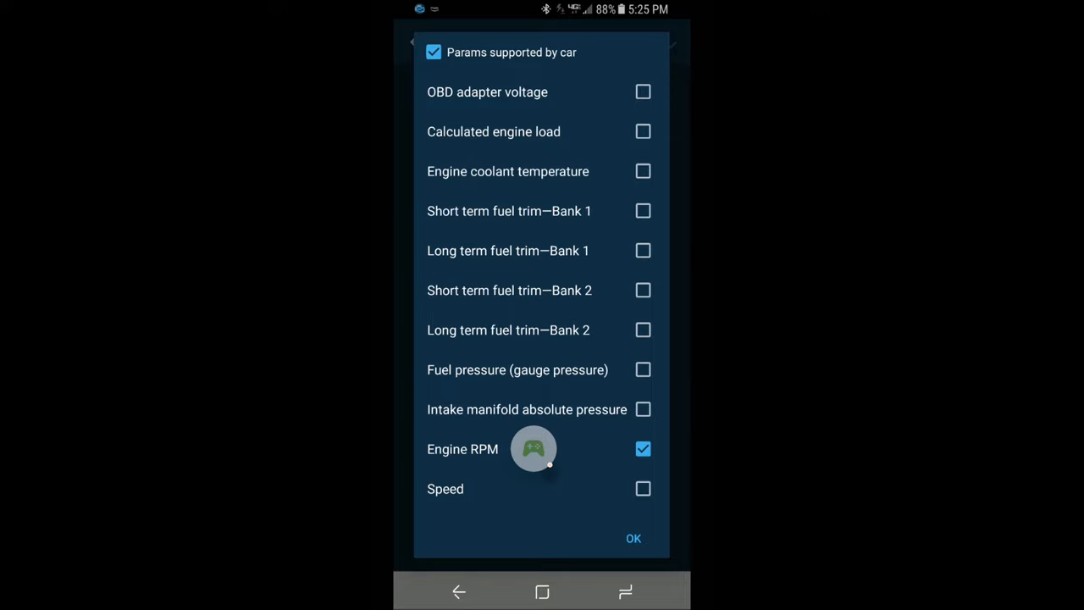
{"action": "left_click", "coordinate": [643, 131]}
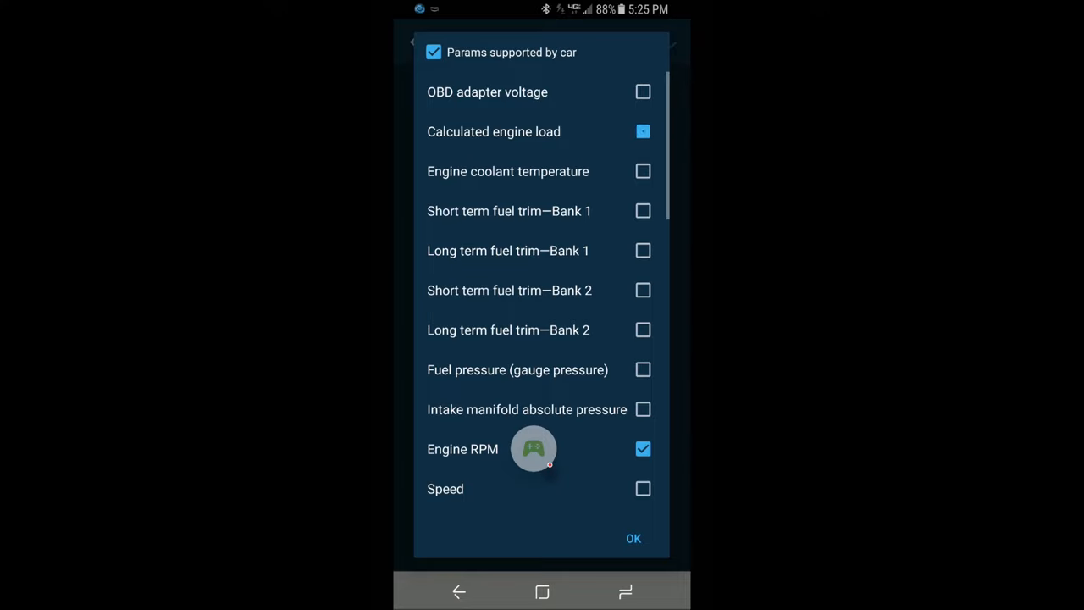
{"action": "left_click", "coordinate": [632, 538]}
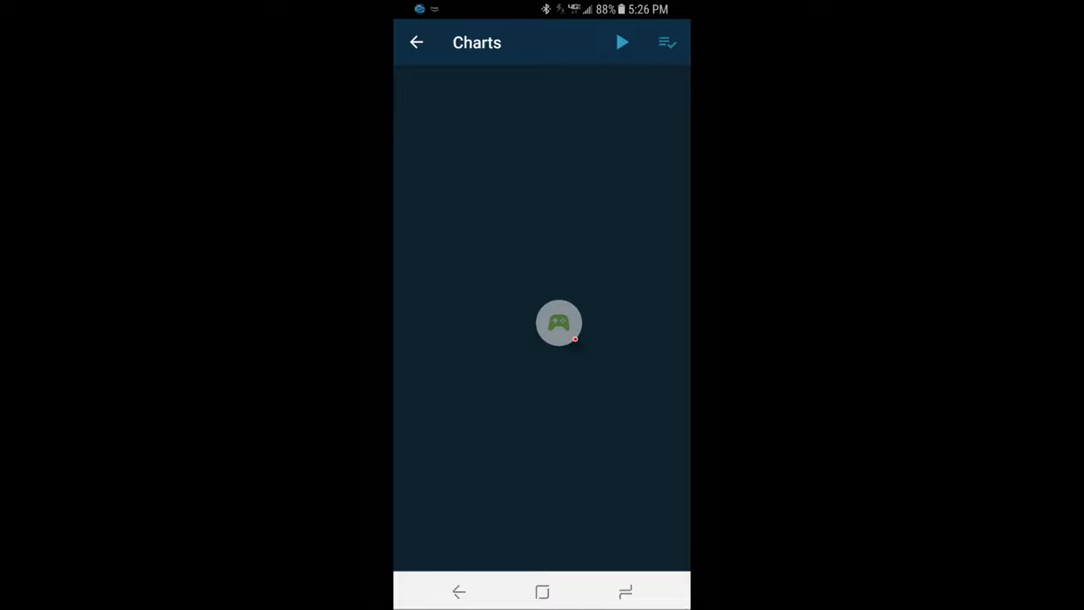
{"action": "left_click", "coordinate": [621, 42]}
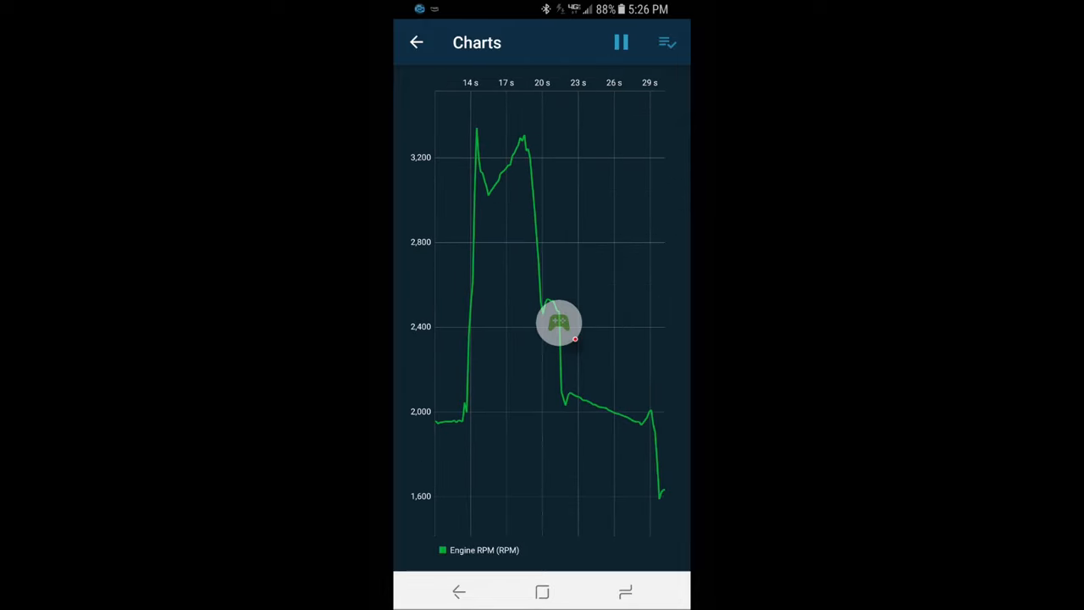
Switch from OBD Harry Pro to OBD Fusion and connect it to the vehicle.
{"action": "left_click", "coordinate": [416, 42]}
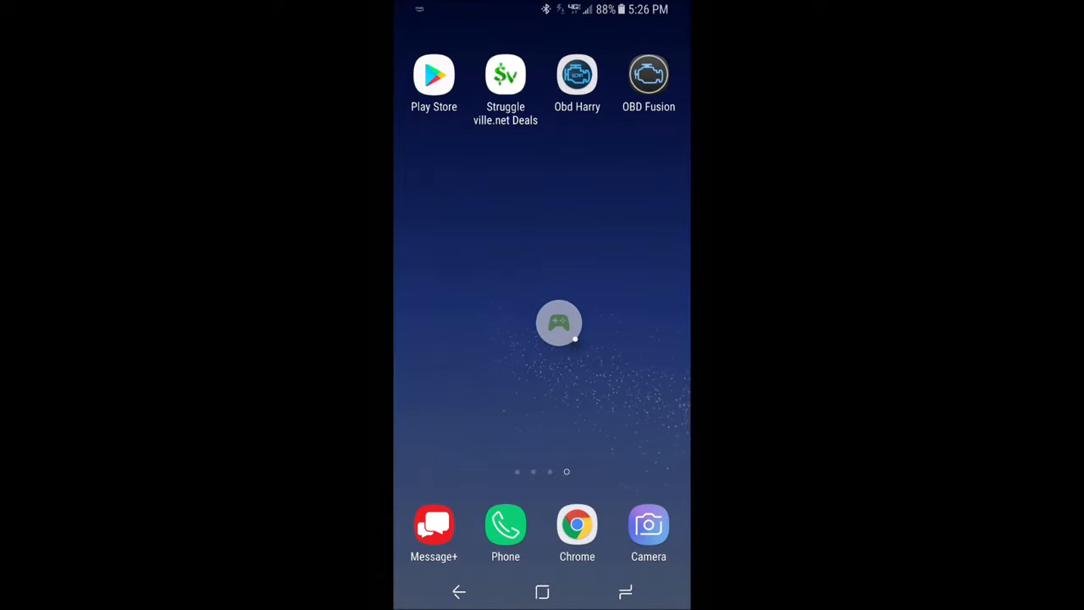
{"action": "left_click", "coordinate": [649, 75]}
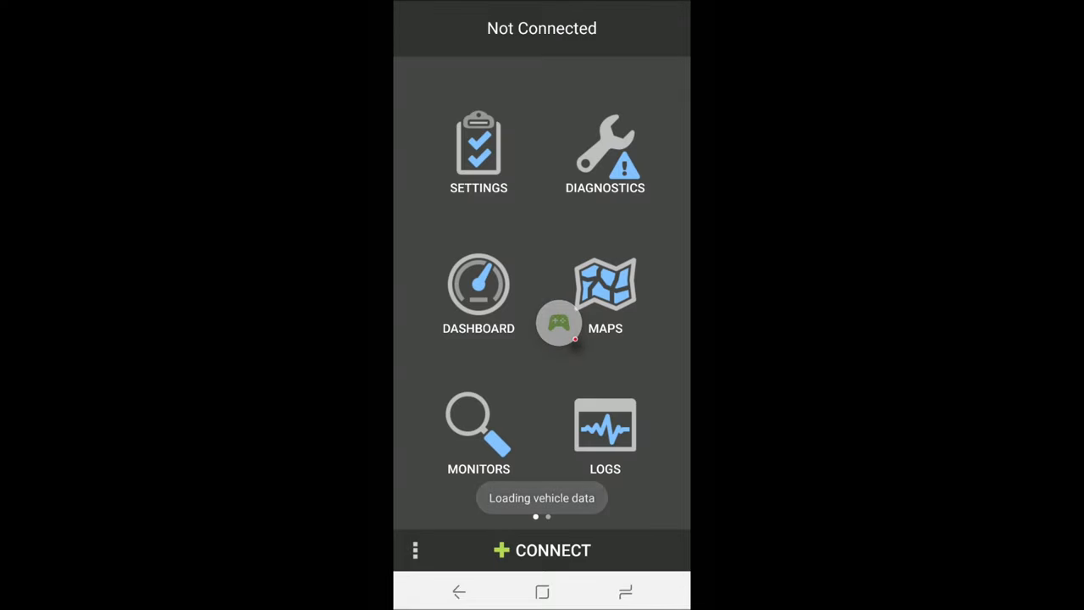
{"action": "left_click", "coordinate": [542, 550]}
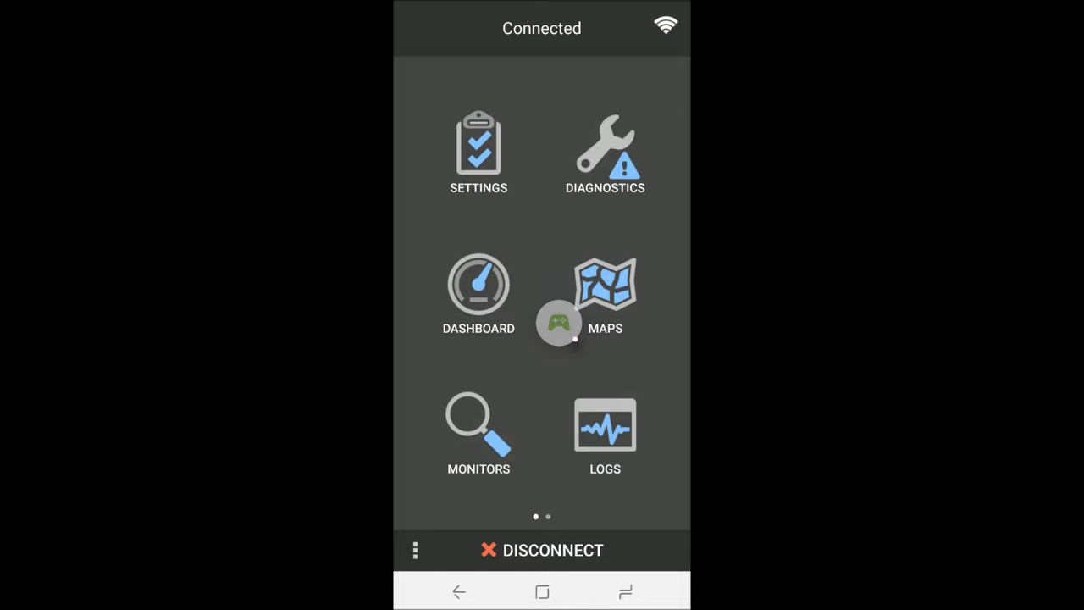
Move to OBD Fusion's second main-menu page with the Performance option.
{"action": "left_click", "coordinate": [479, 292]}
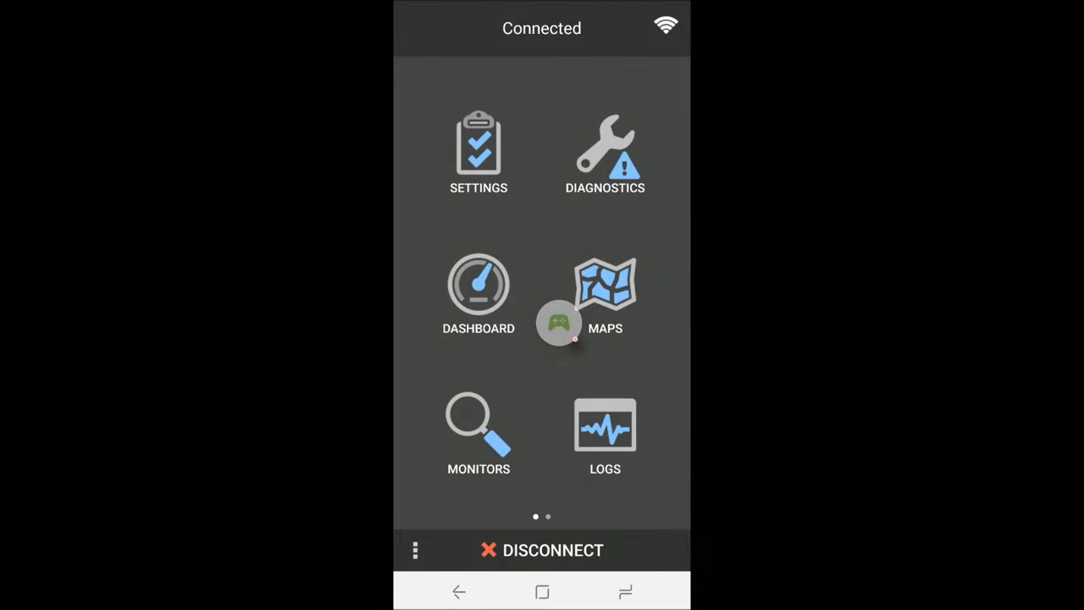
{"action": "left_click", "coordinate": [605, 428]}
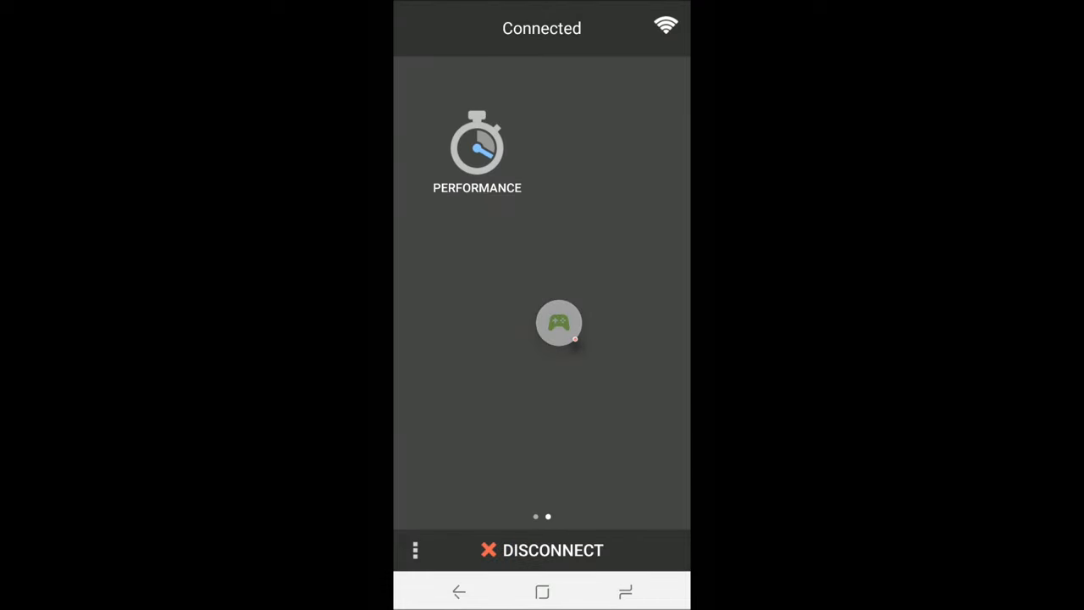
Open the performance timer, accept the safety warning, and reset it to 0 MPH.
{"action": "left_click", "coordinate": [476, 149]}
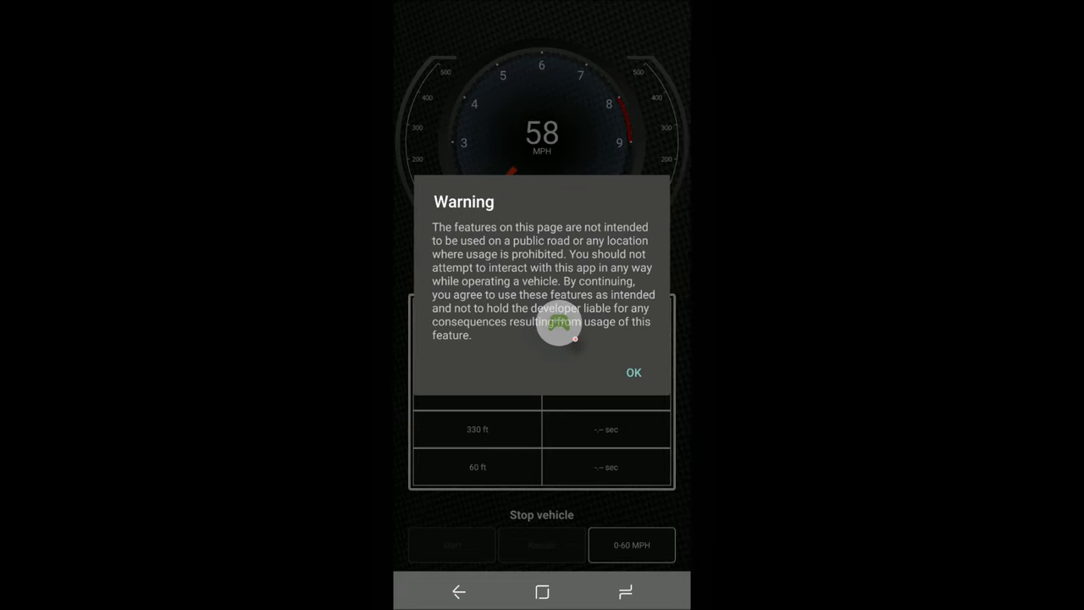
{"action": "left_click", "coordinate": [633, 372]}
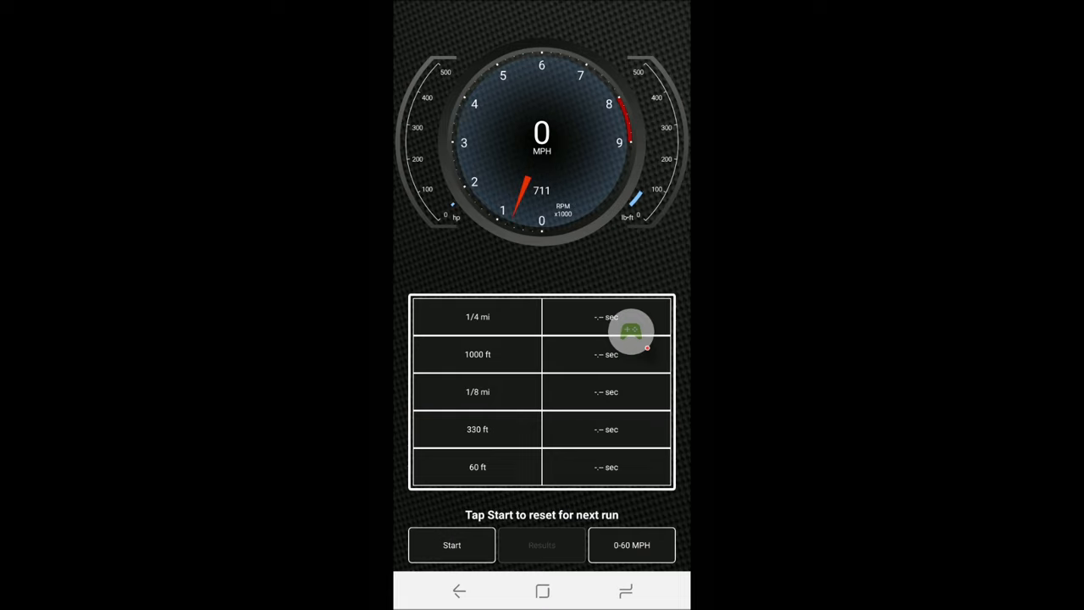
{"action": "left_click", "coordinate": [452, 545]}
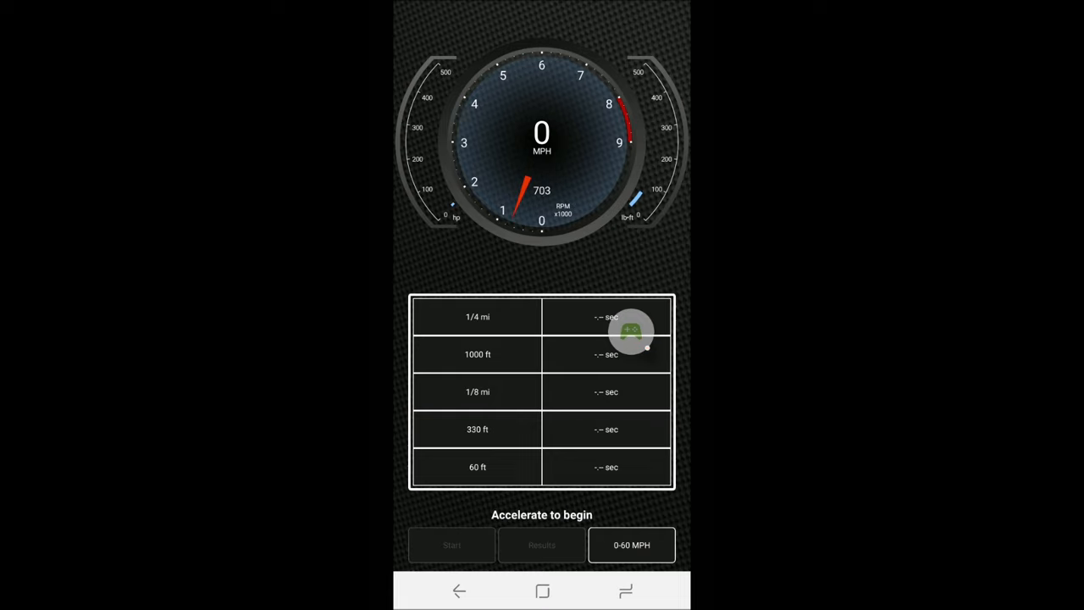